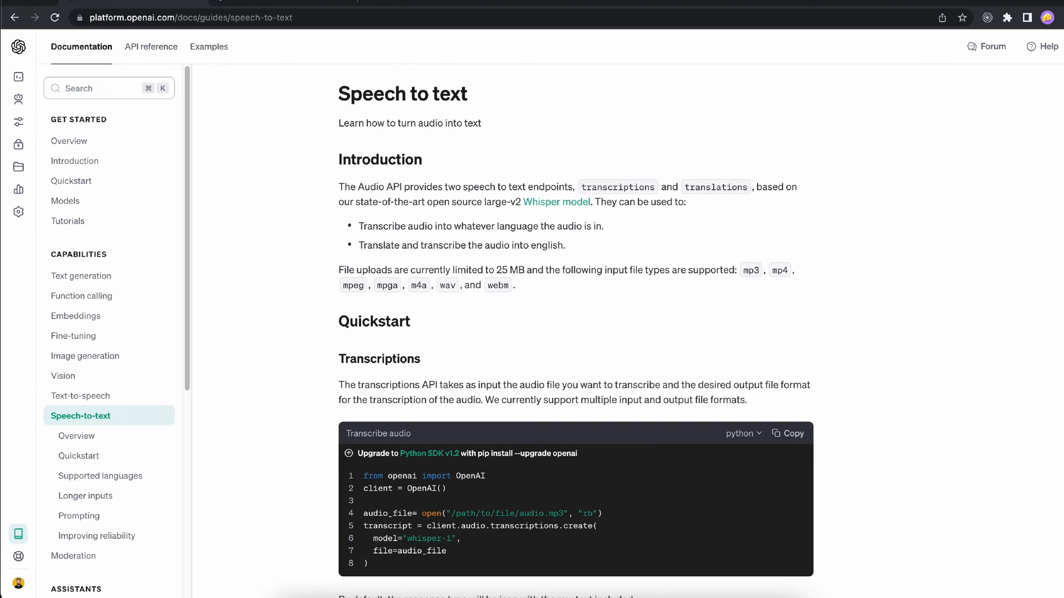
# Step: Scroll the SpeechRecognition PyPI page to the sample code and highlight its audio_file argument
pyautogui.scroll(-3)
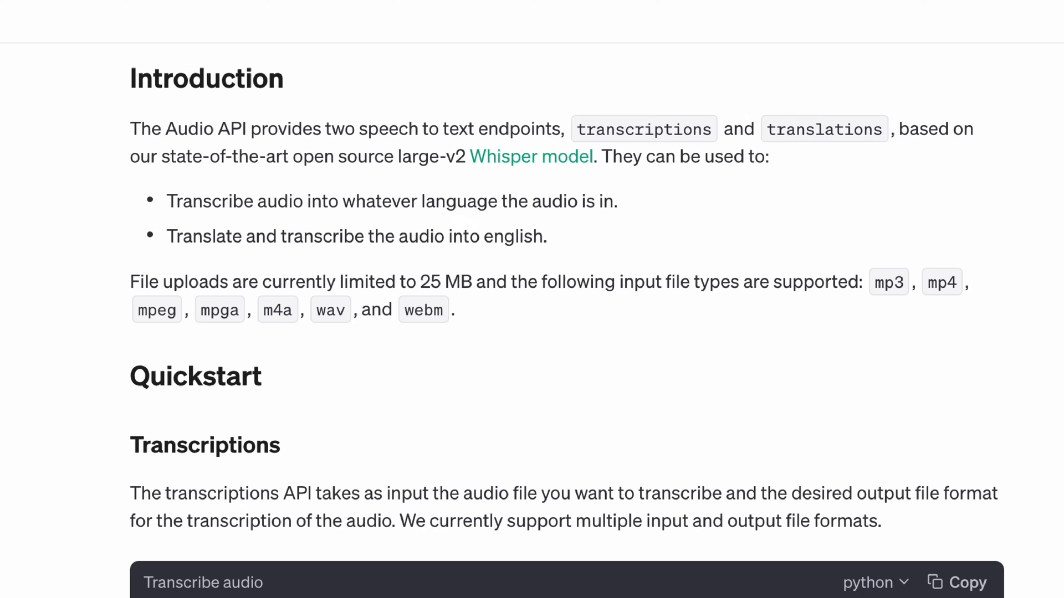
pyautogui.scroll(-3)
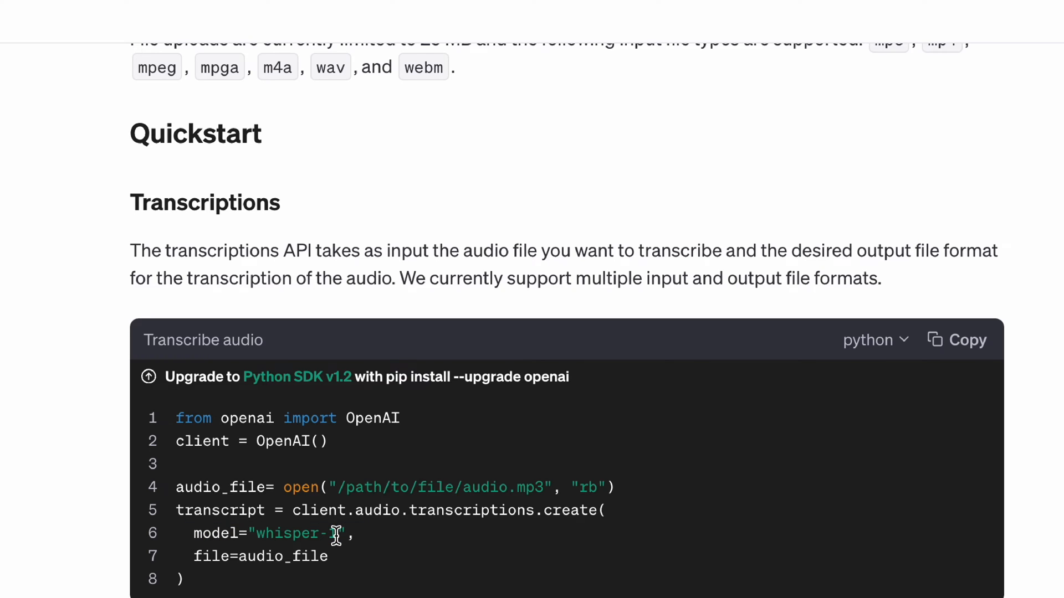
pyautogui.scroll(-3)
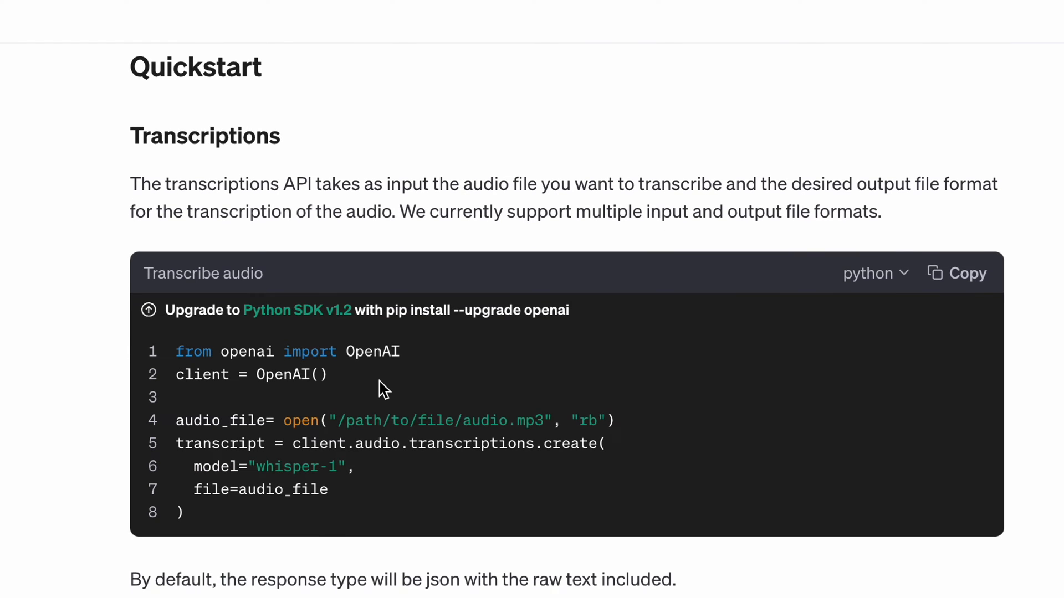
pyautogui.moveTo(135, 401)
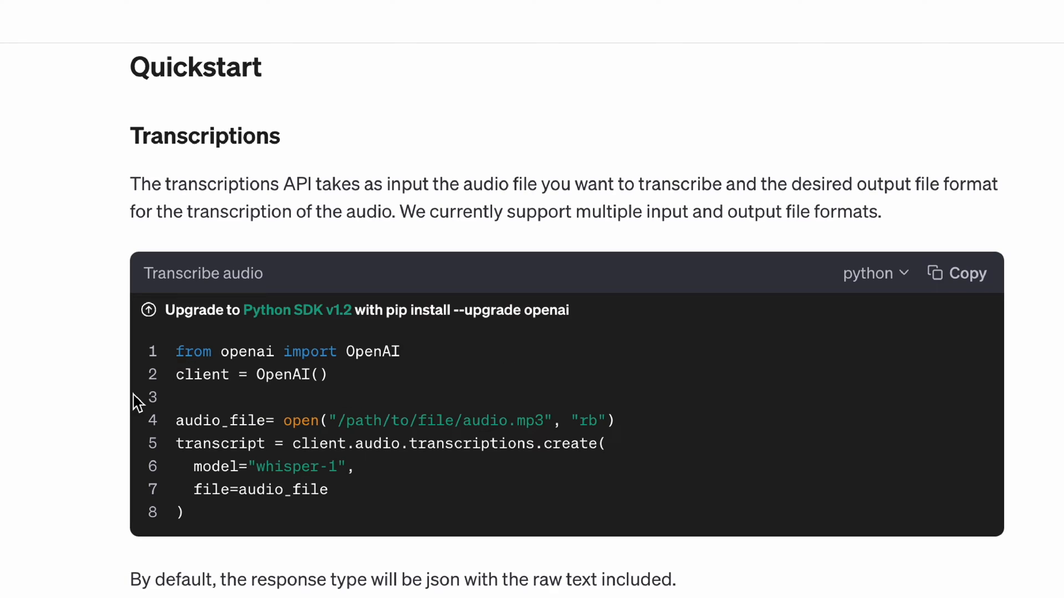
pyautogui.moveTo(587, 437)
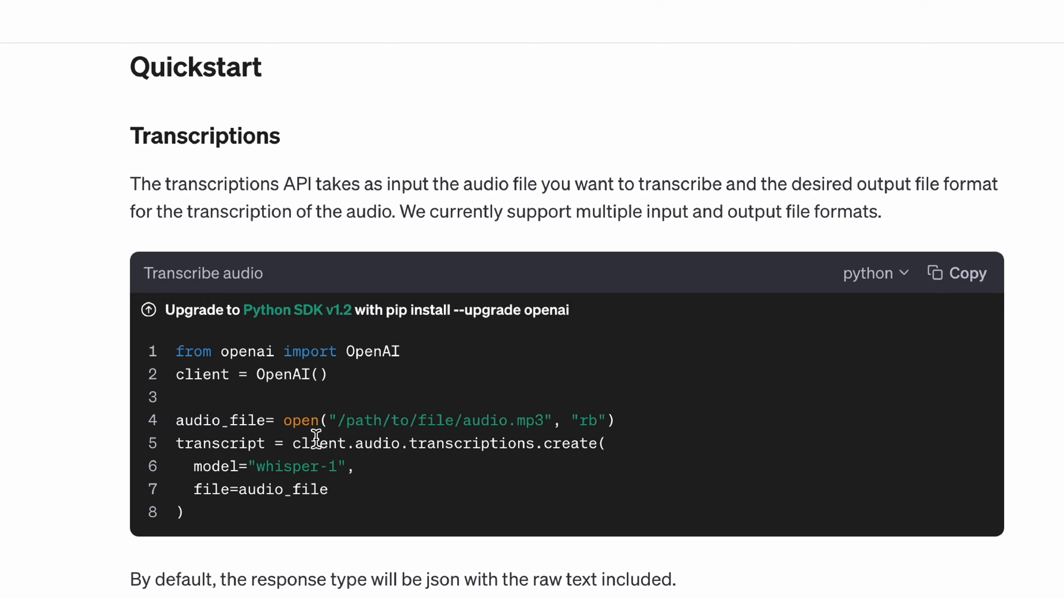
pyautogui.doubleClick(220, 420)
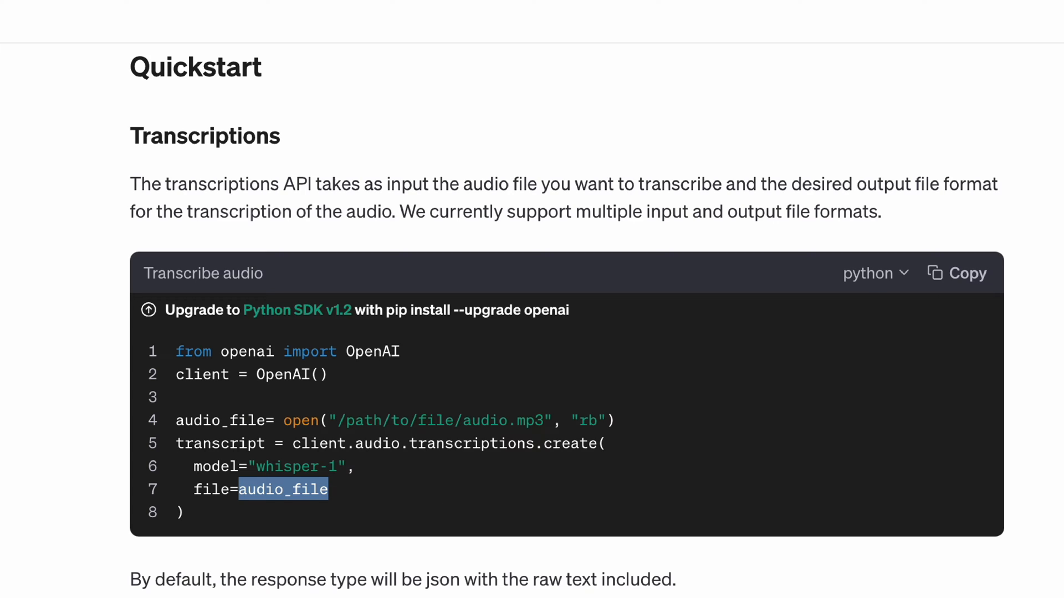
pyautogui.scroll(-3)
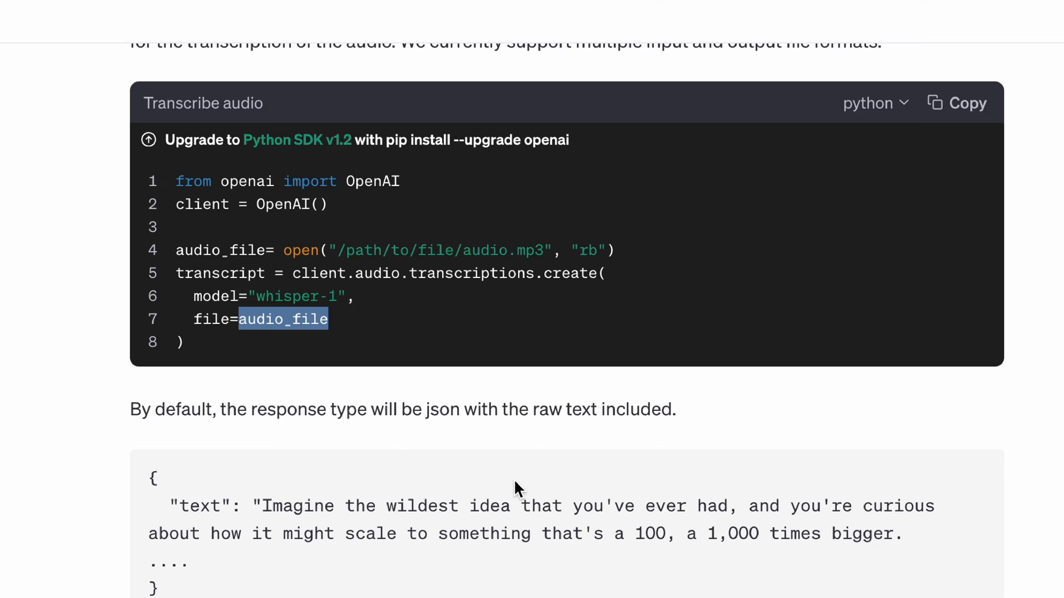
pyautogui.scroll(-3)
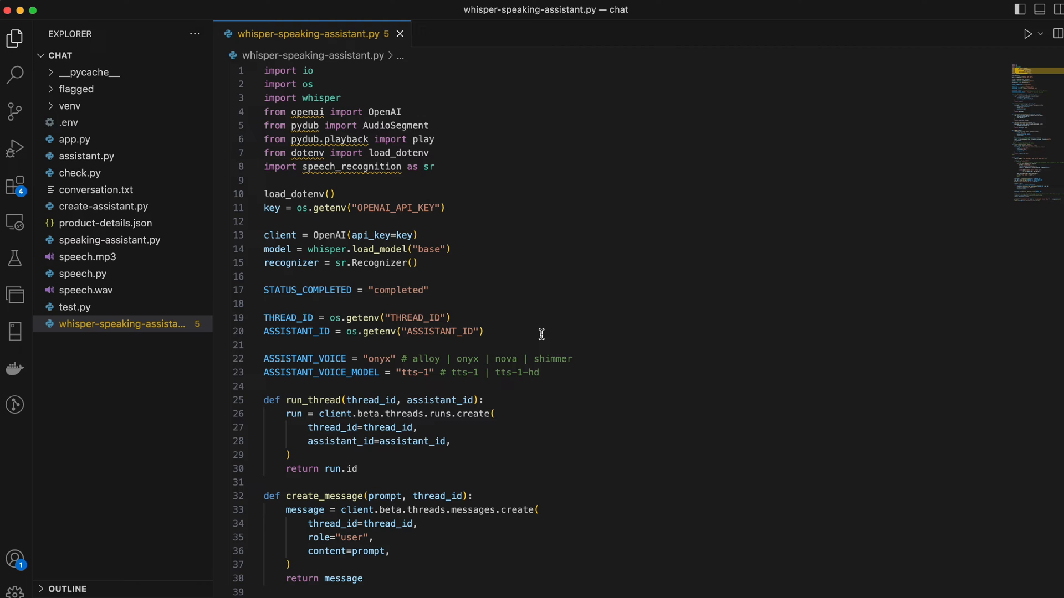
pyautogui.moveTo(452, 167)
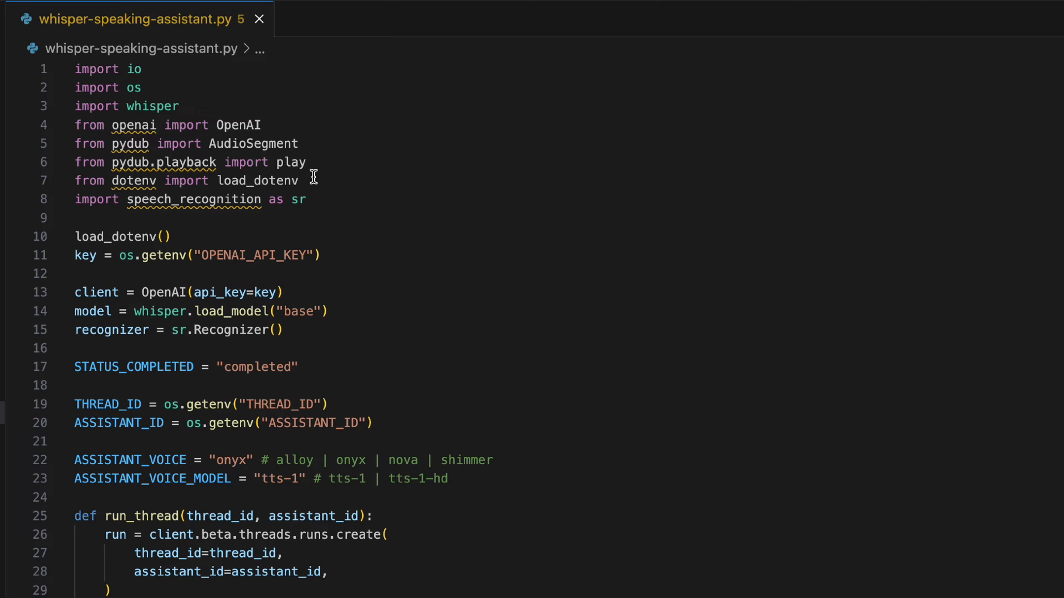
pyautogui.moveTo(114, 84)
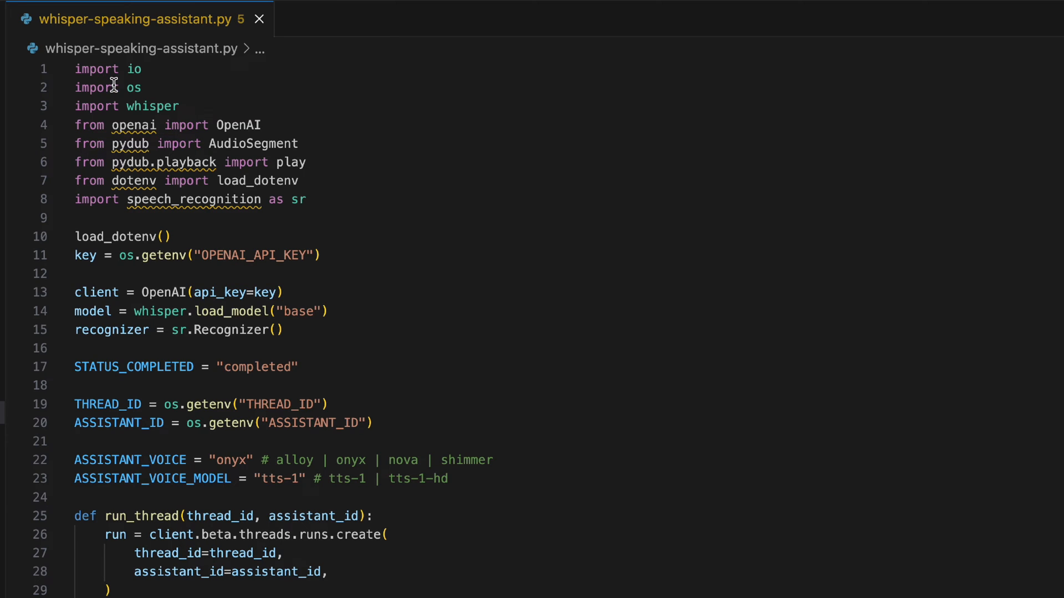
pyautogui.moveTo(145, 67)
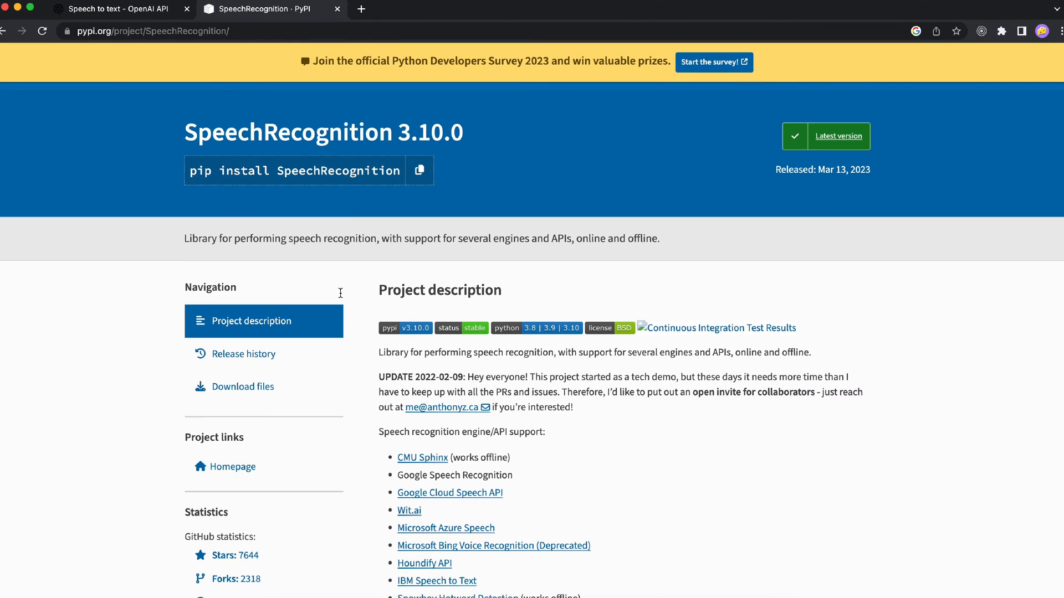
# Step: Continue through the Examples section of linked scripts, then return to the editor
pyautogui.scroll(-3)
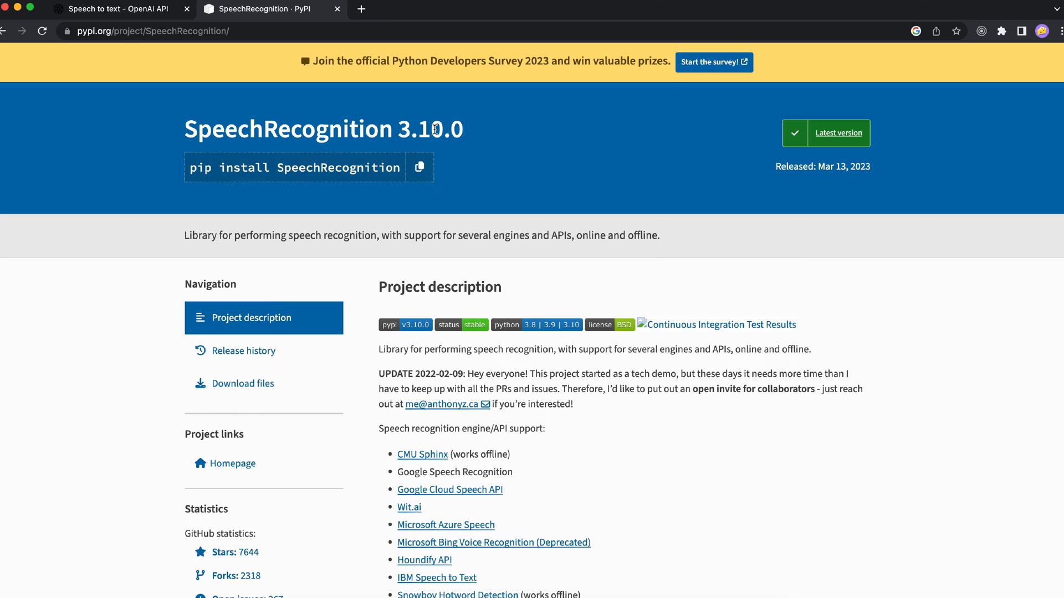
pyautogui.moveTo(456, 130)
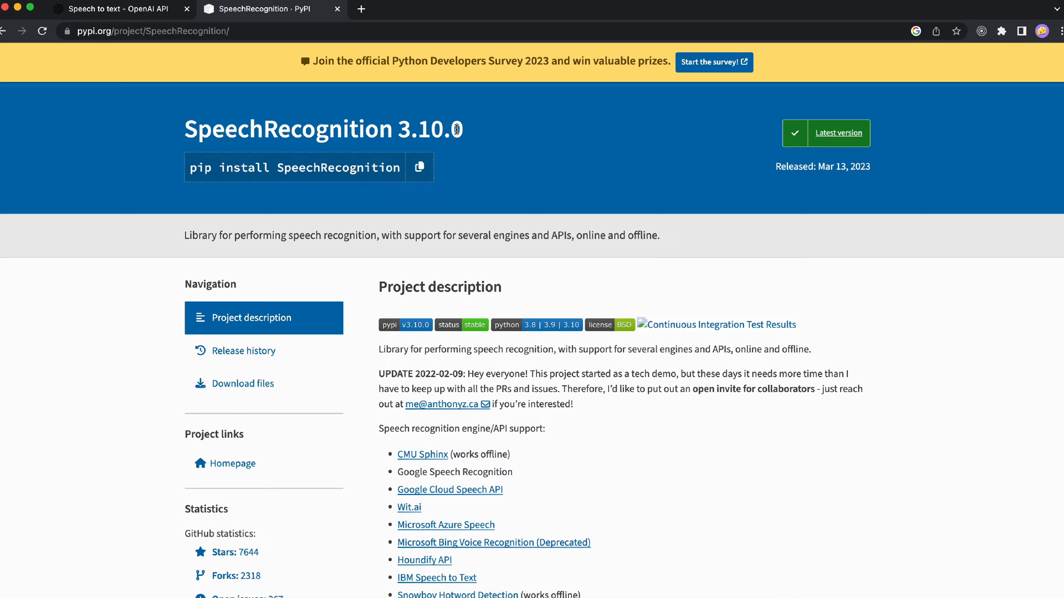
pyautogui.scroll(-3)
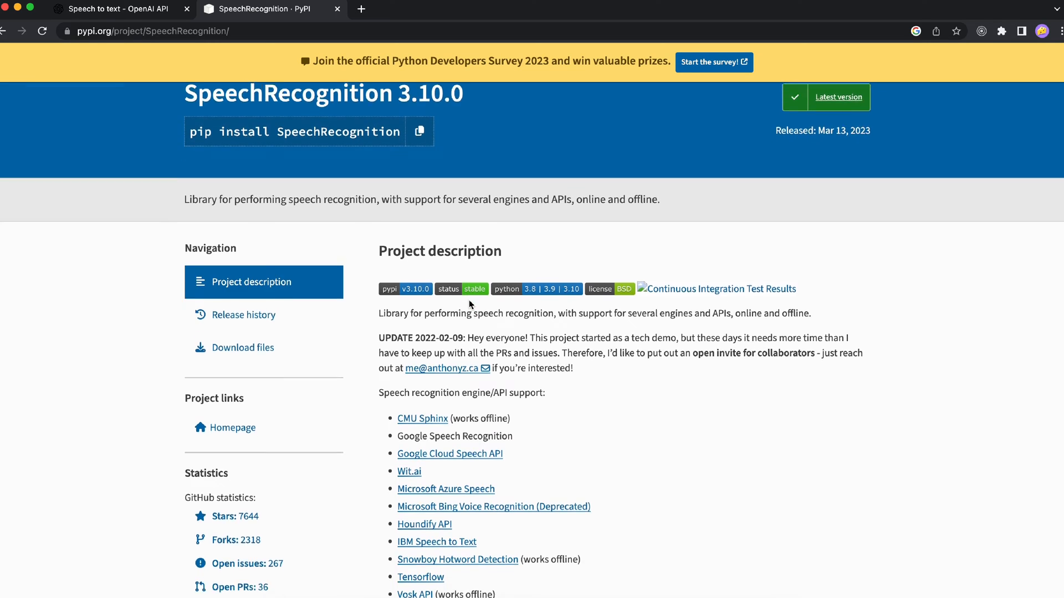
pyautogui.scroll(-3)
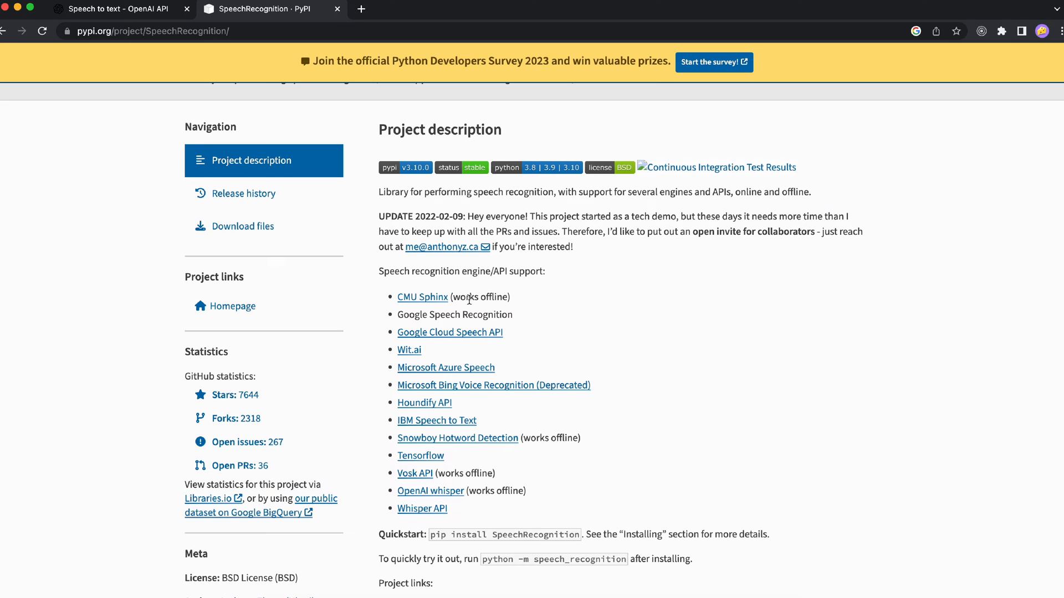
pyautogui.scroll(-3)
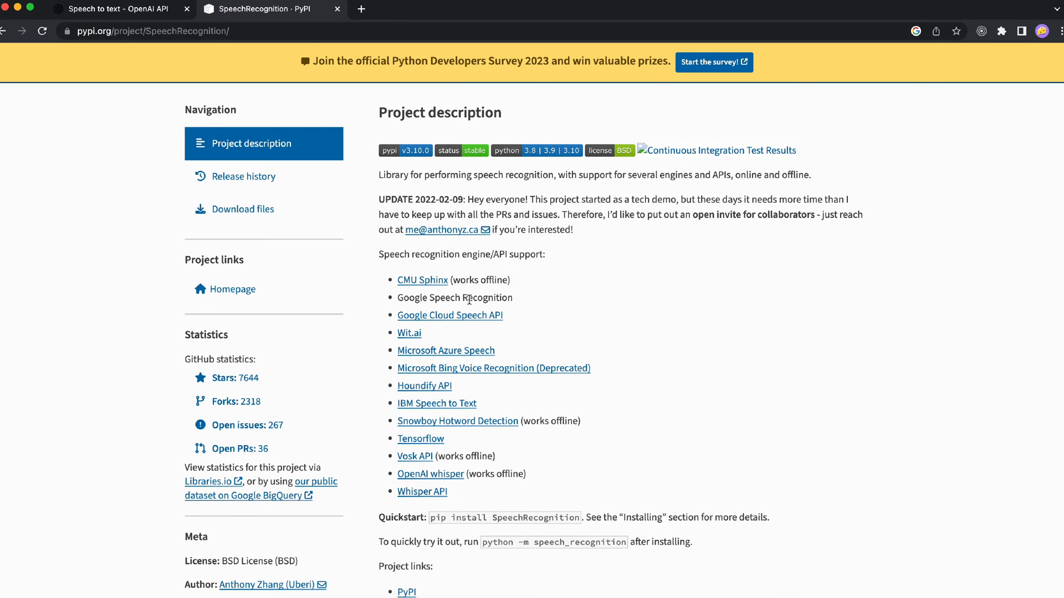
pyautogui.moveTo(372, 378)
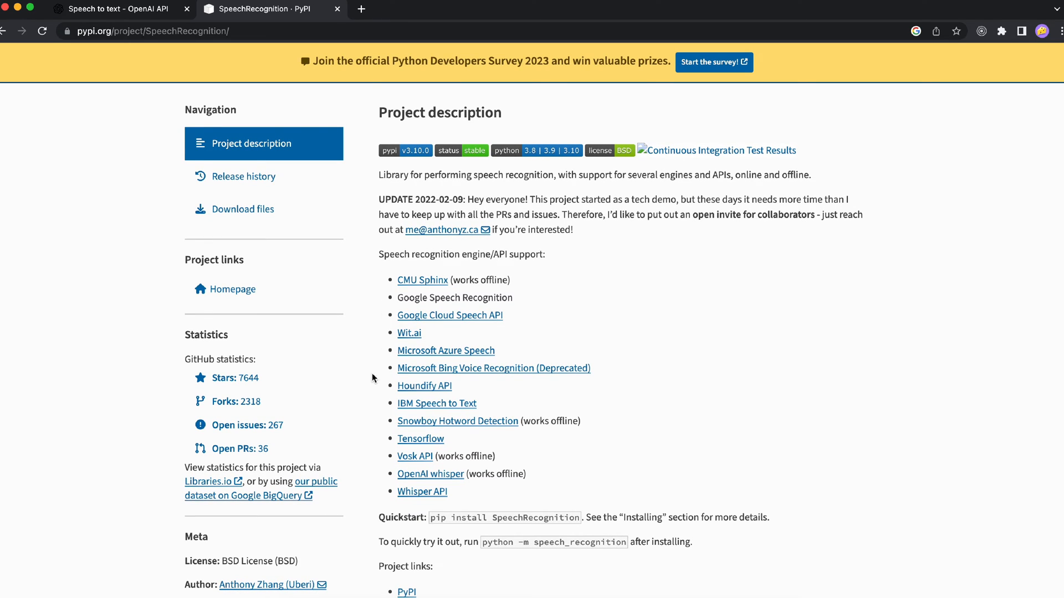
pyautogui.scroll(-3)
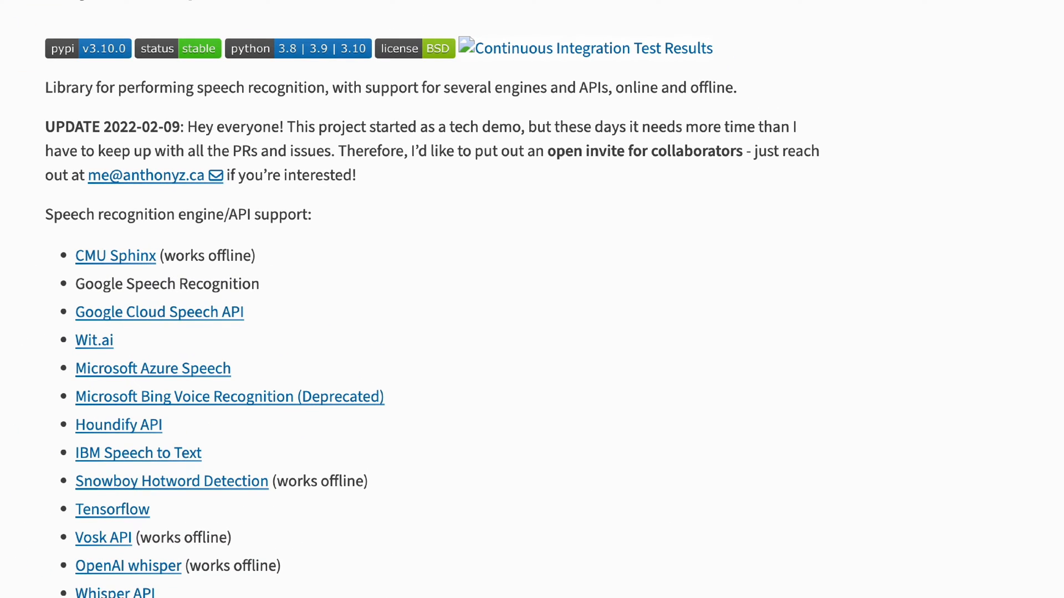
pyautogui.moveTo(156, 553)
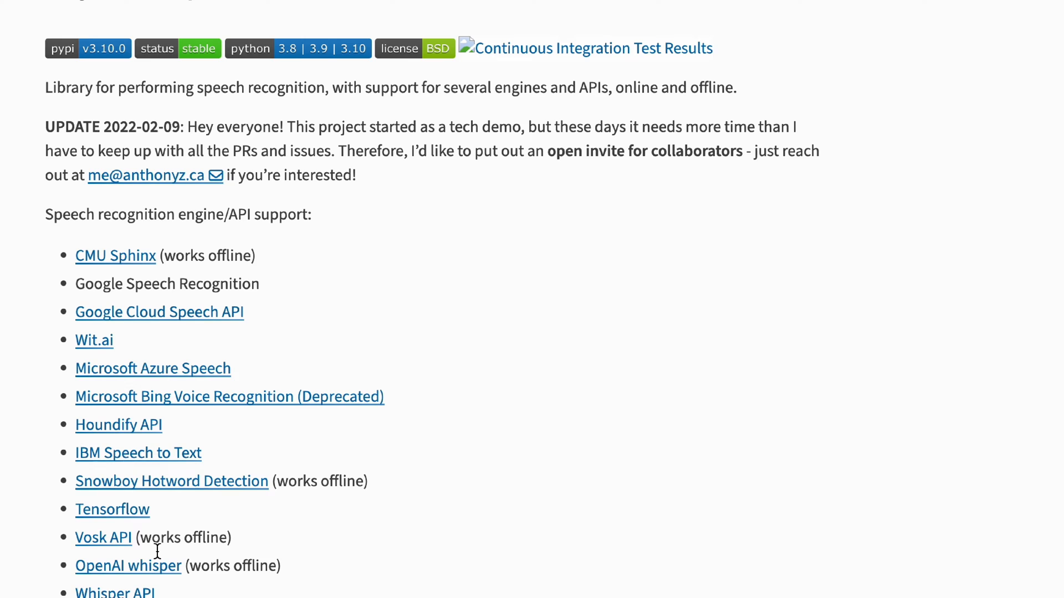
pyautogui.moveTo(323, 475)
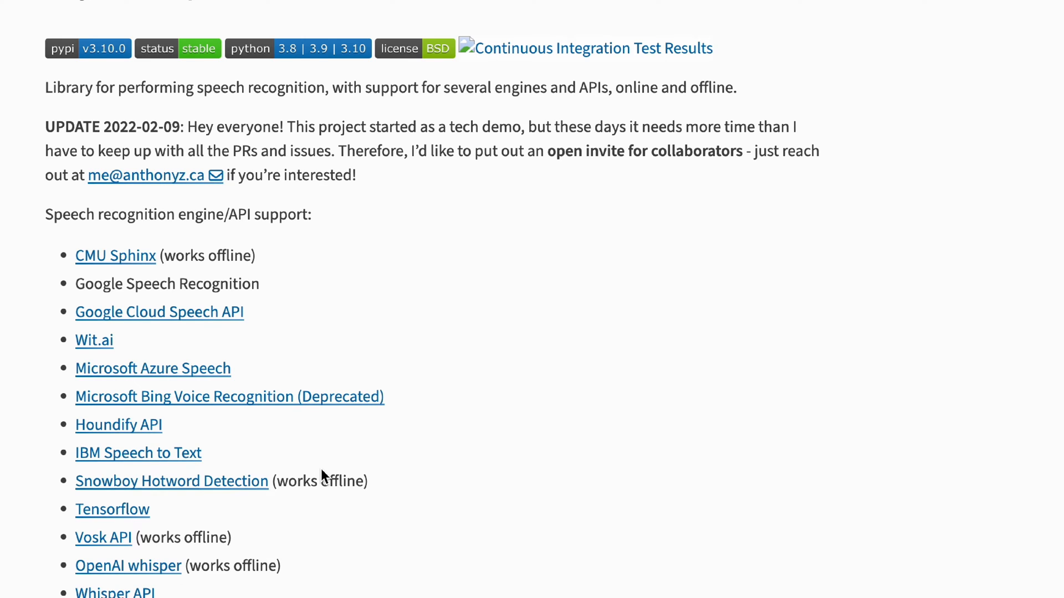
pyautogui.moveTo(281, 285)
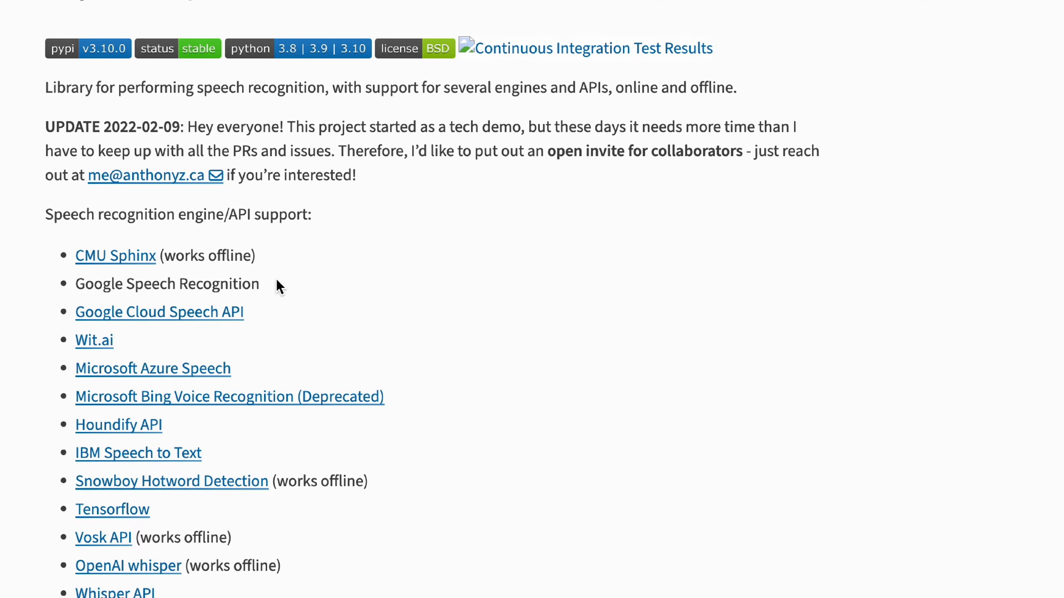
pyautogui.moveTo(291, 575)
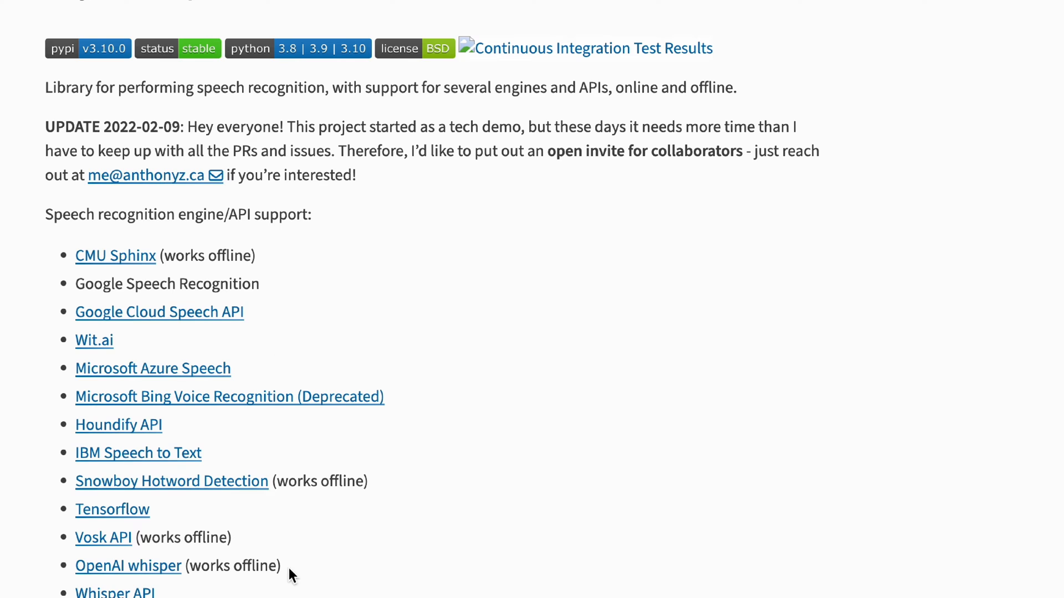
pyautogui.scroll(-3)
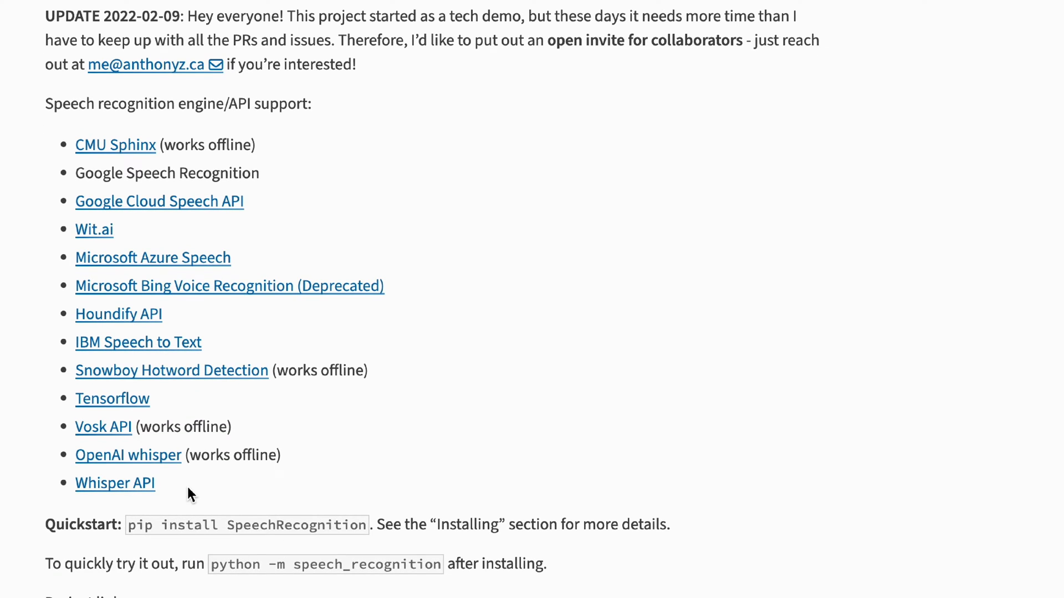
pyautogui.scroll(-3)
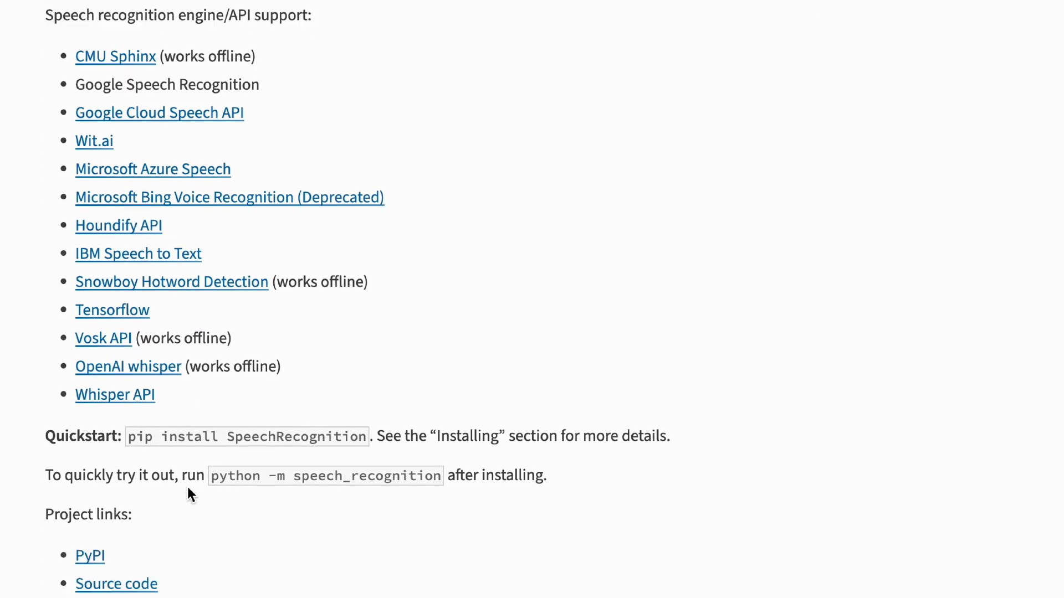
pyautogui.scroll(-3)
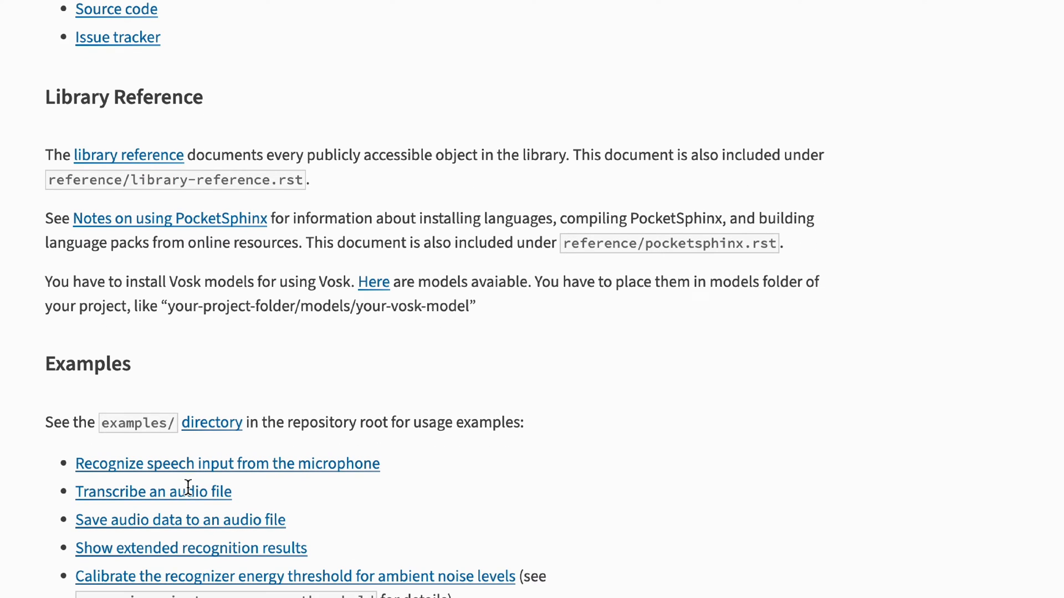
pyautogui.scroll(-3)
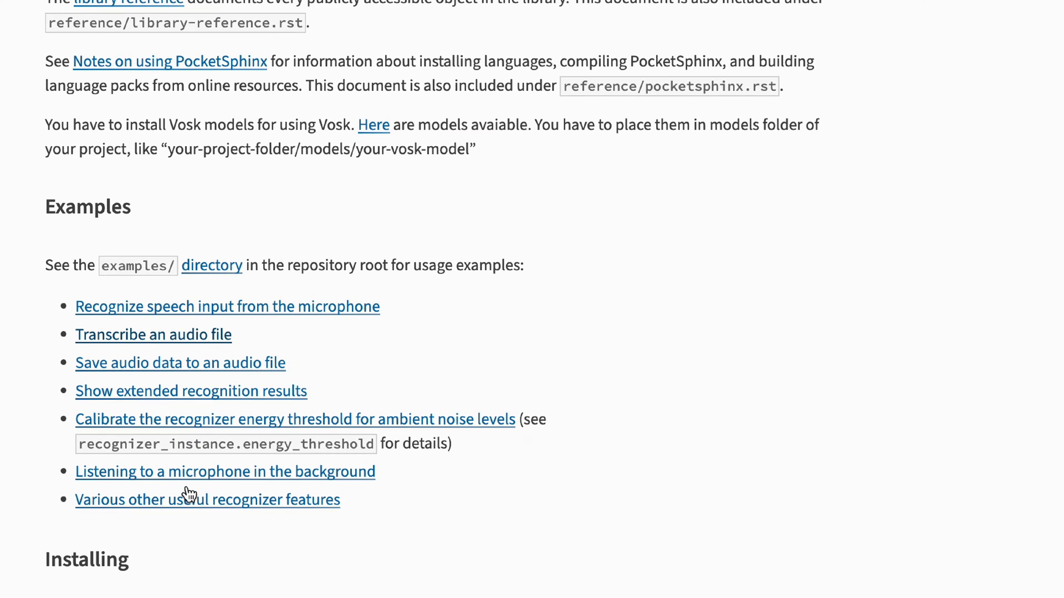
pyautogui.moveTo(100, 356)
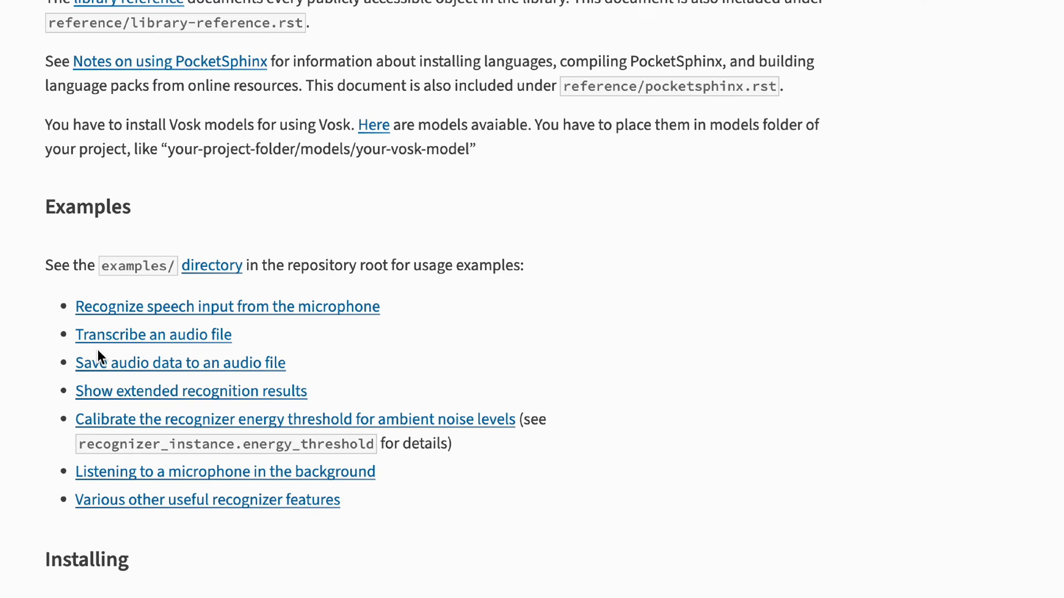
pyautogui.moveTo(213, 317)
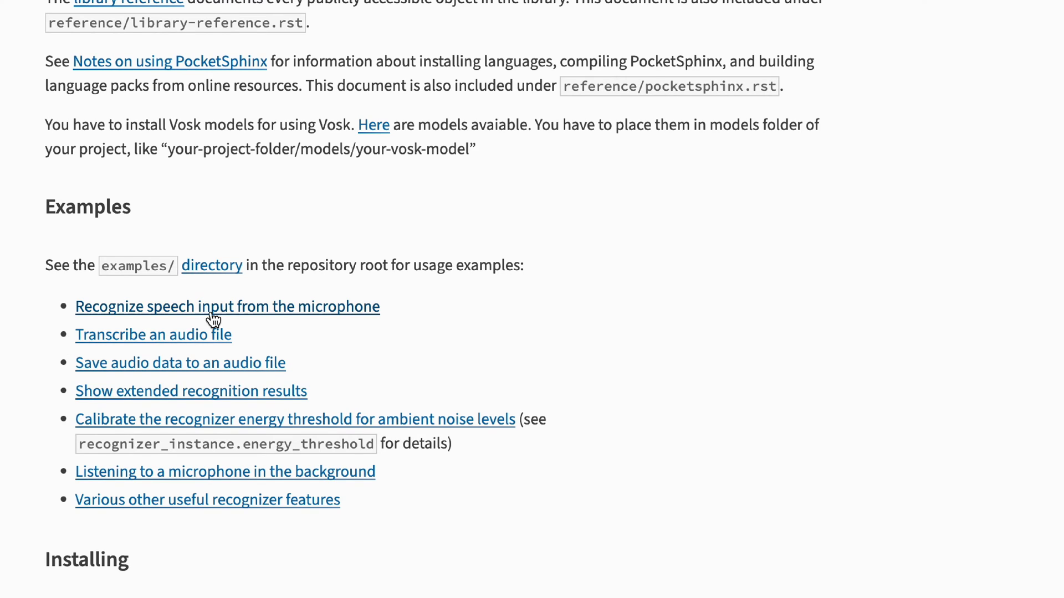
pyautogui.moveTo(133, 358)
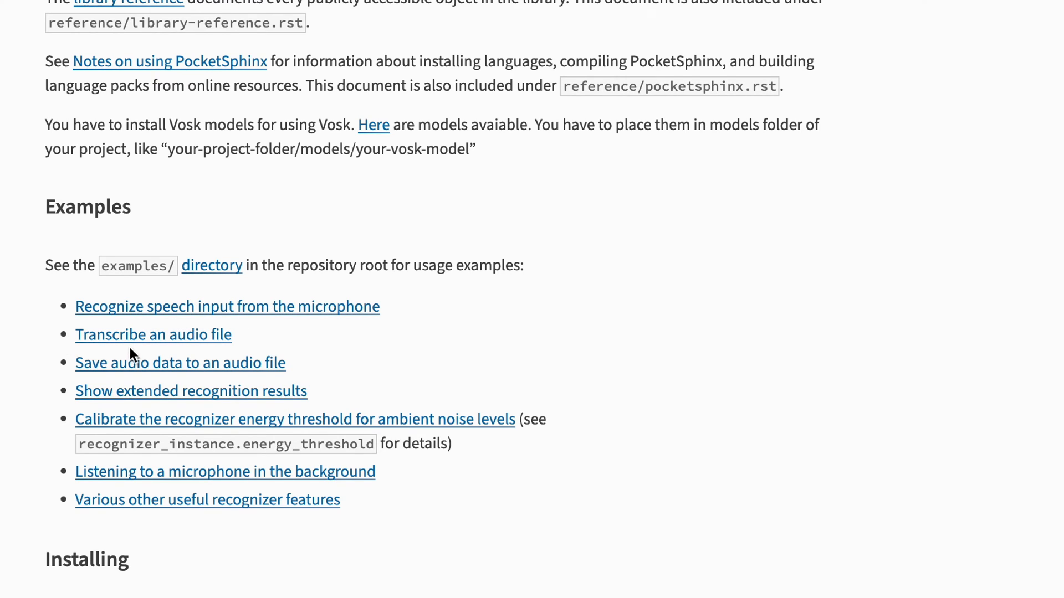
pyautogui.moveTo(428, 310)
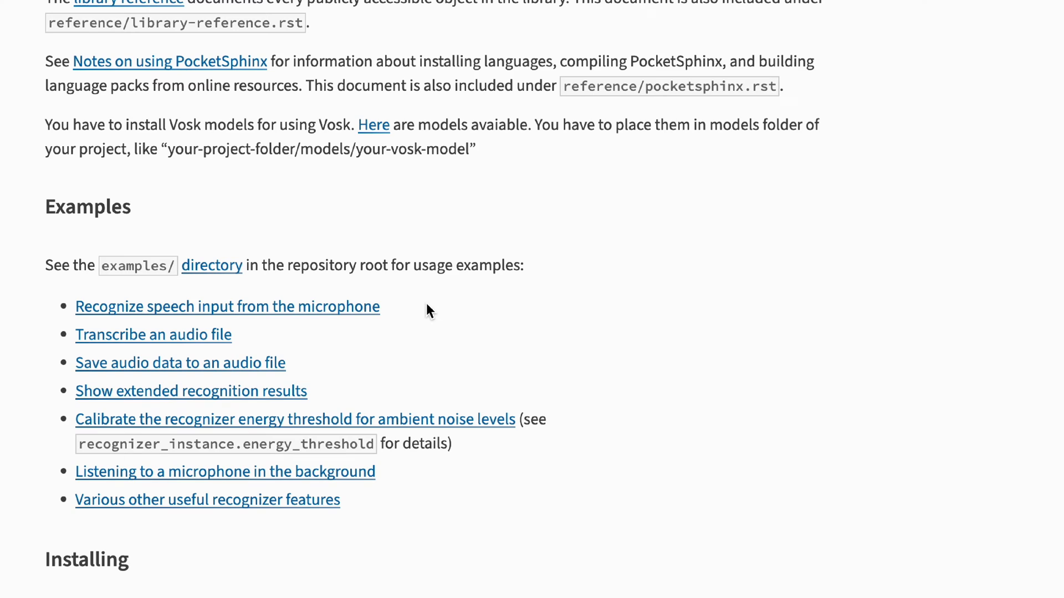
pyautogui.moveTo(226, 334)
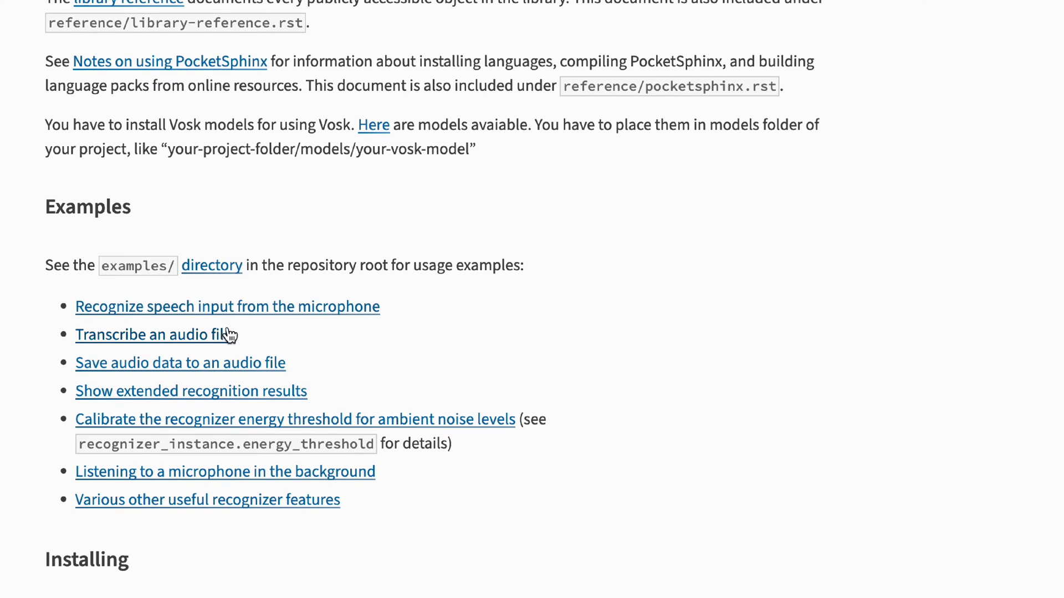
pyautogui.moveTo(291, 342)
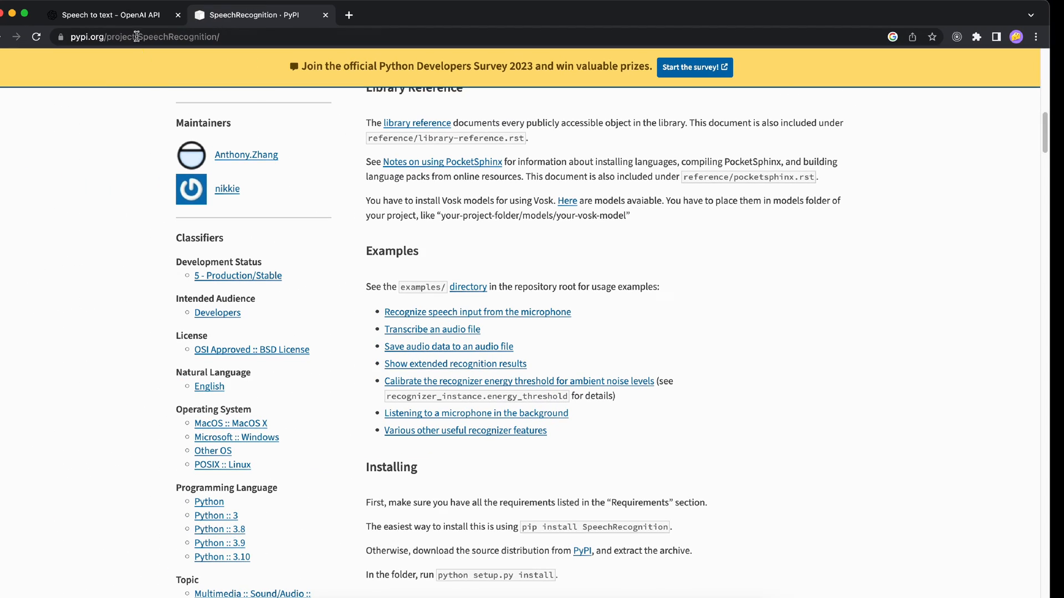
pyautogui.click(108, 15)
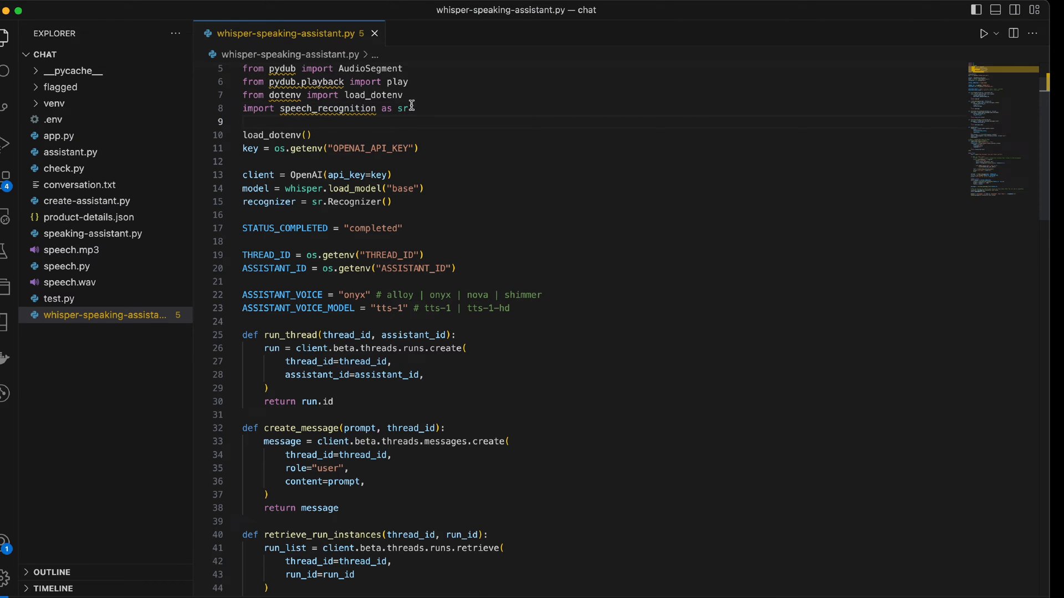
# Step: Add a '# preparing my model' comment after the Whisper model-loading line and highlight the base size
pyautogui.tripleClick(325, 108)
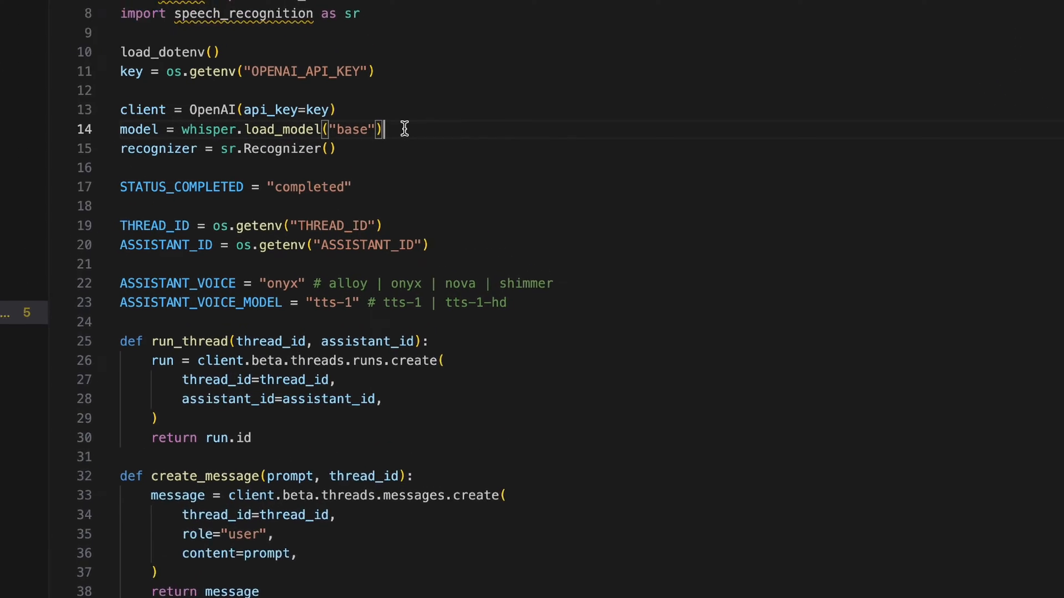
pyautogui.write('#')
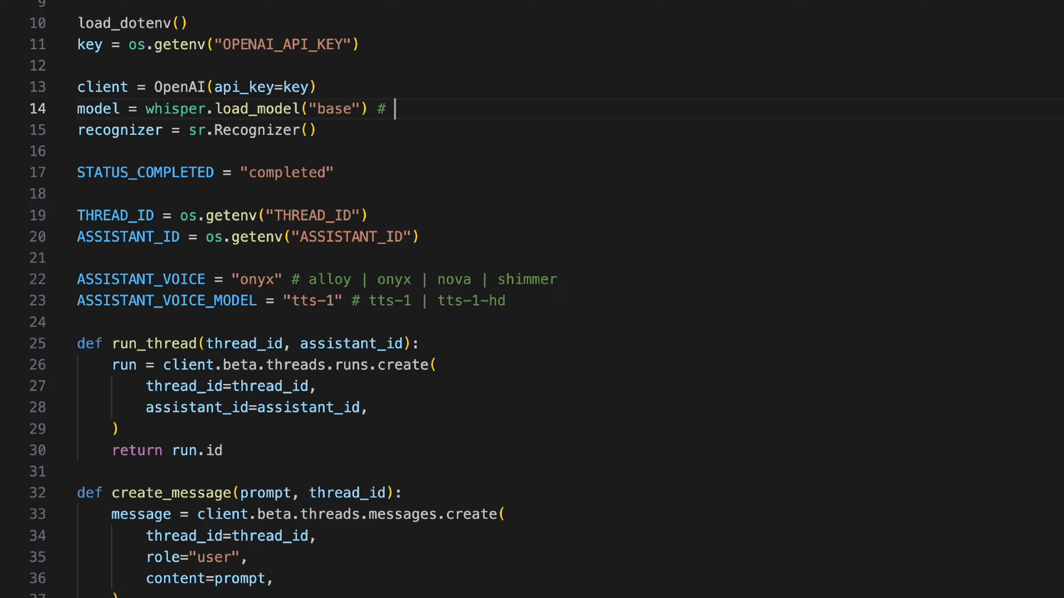
pyautogui.write('preparing')
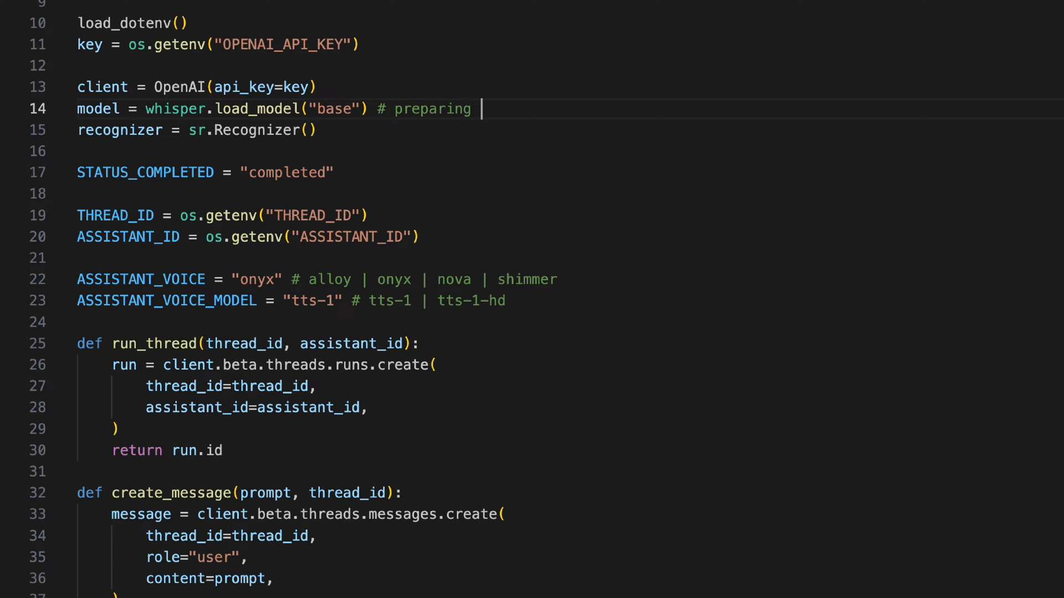
pyautogui.write('my model')
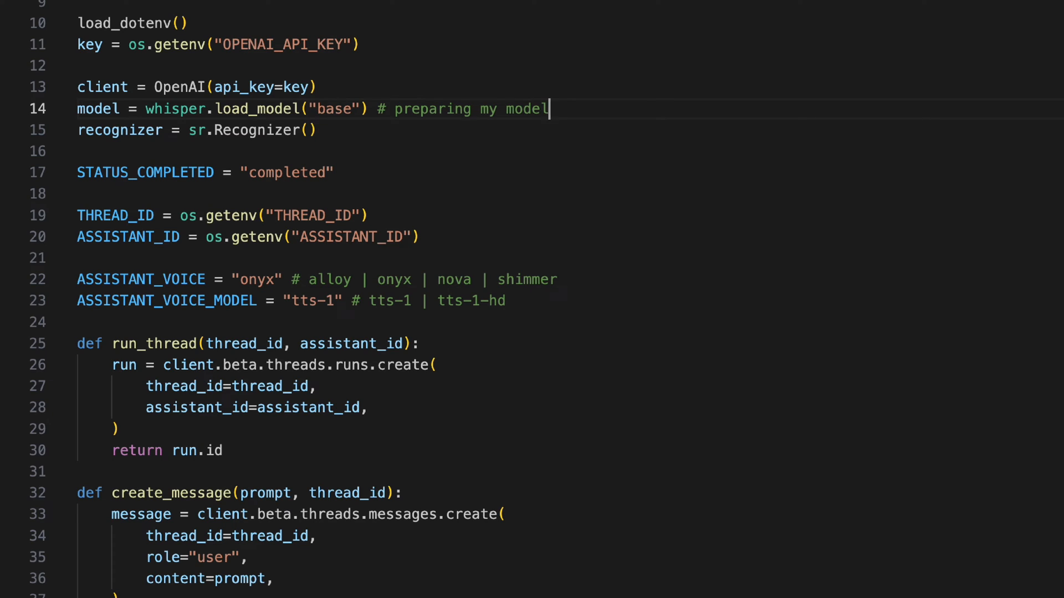
pyautogui.moveTo(332, 109)
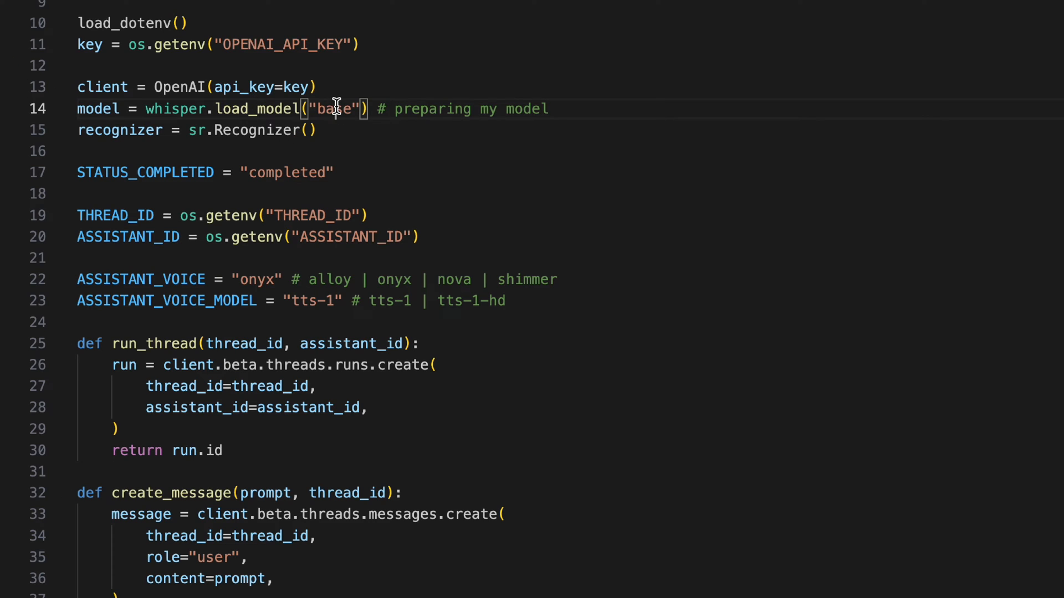
pyautogui.doubleClick(333, 109)
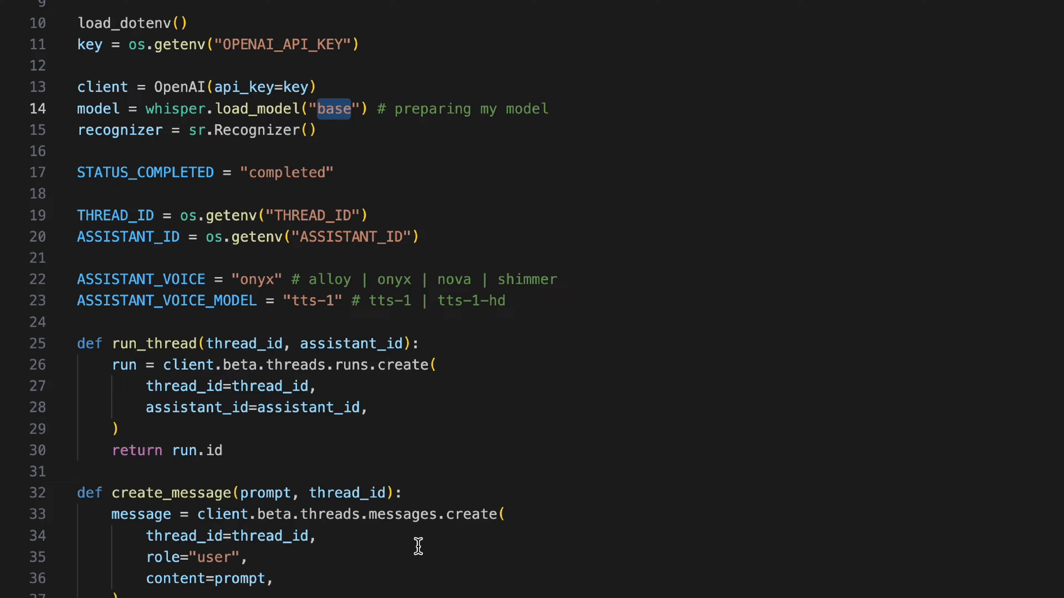
pyautogui.moveTo(312, 129)
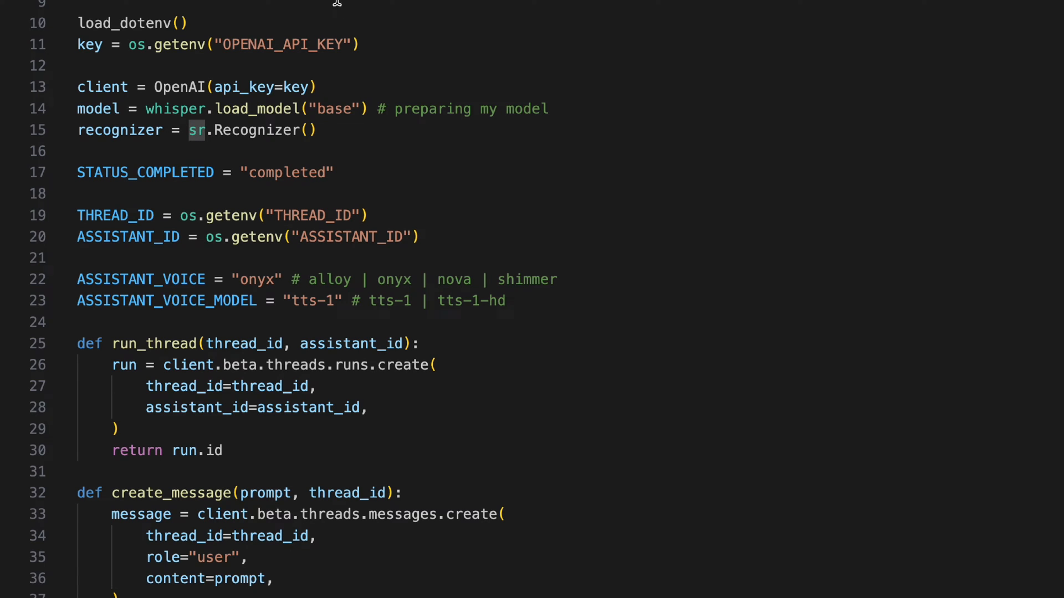
# Step: Review the voice options comment, highlighting the shimmer voice and the tts-1-hd model option
pyautogui.scroll(-3)
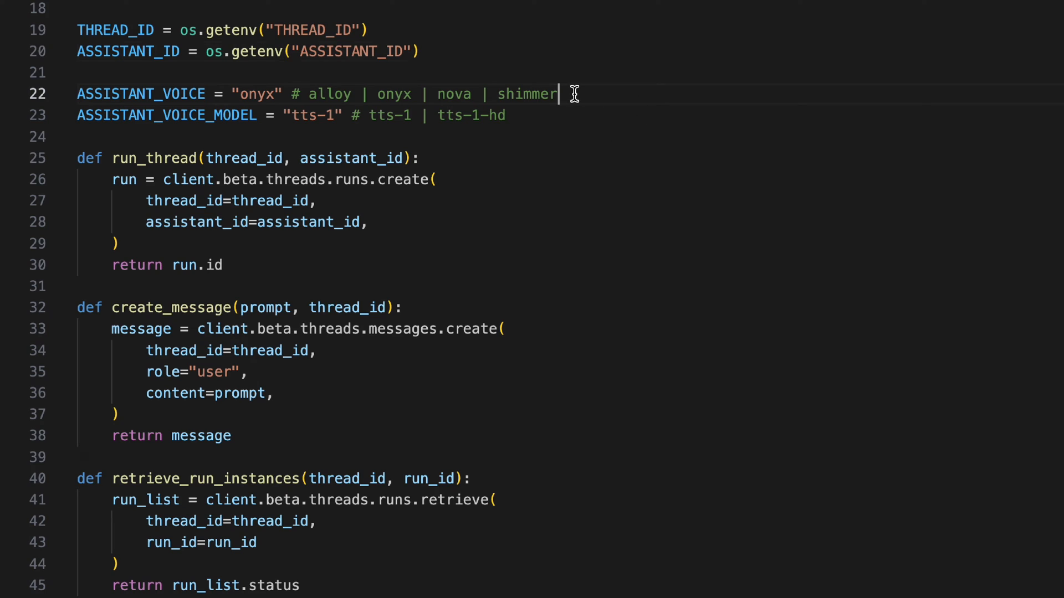
pyautogui.moveTo(253, 93)
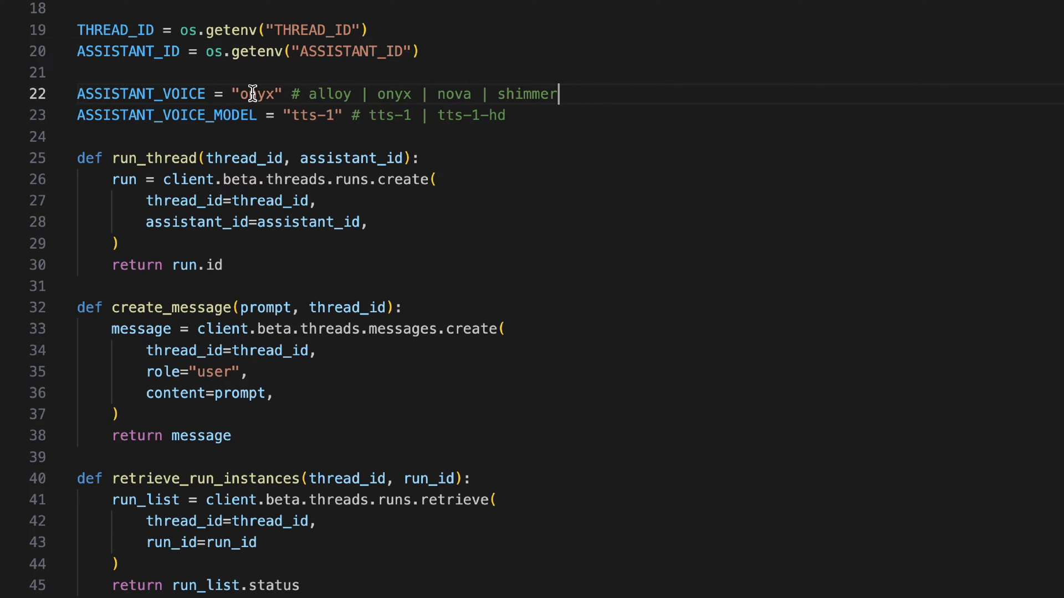
pyautogui.doubleClick(527, 93)
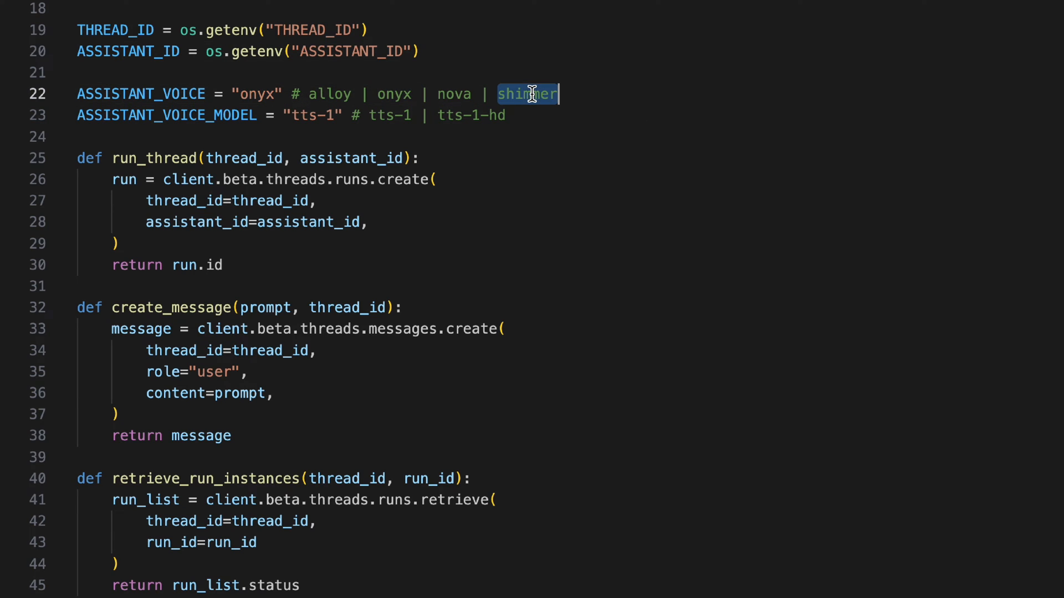
pyautogui.moveTo(298, 122)
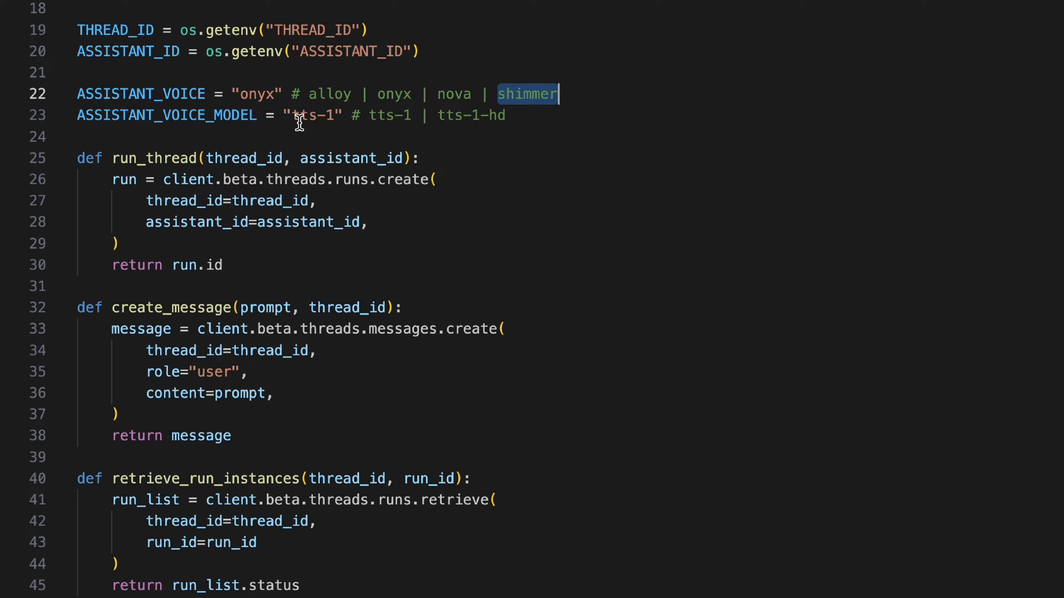
pyautogui.moveTo(281, 127)
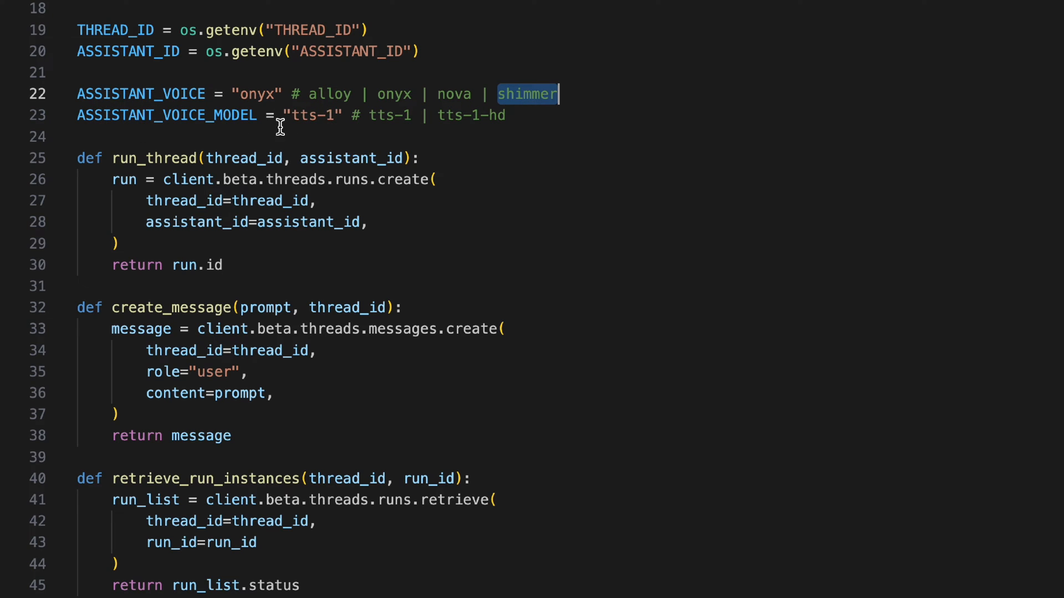
pyautogui.moveTo(525, 112)
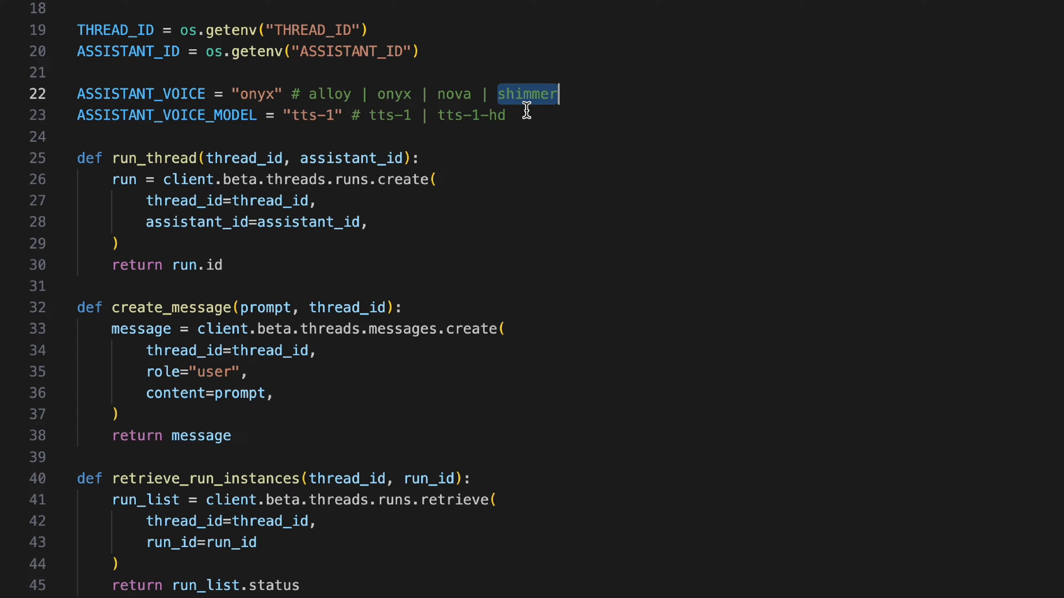
pyautogui.click(502, 114)
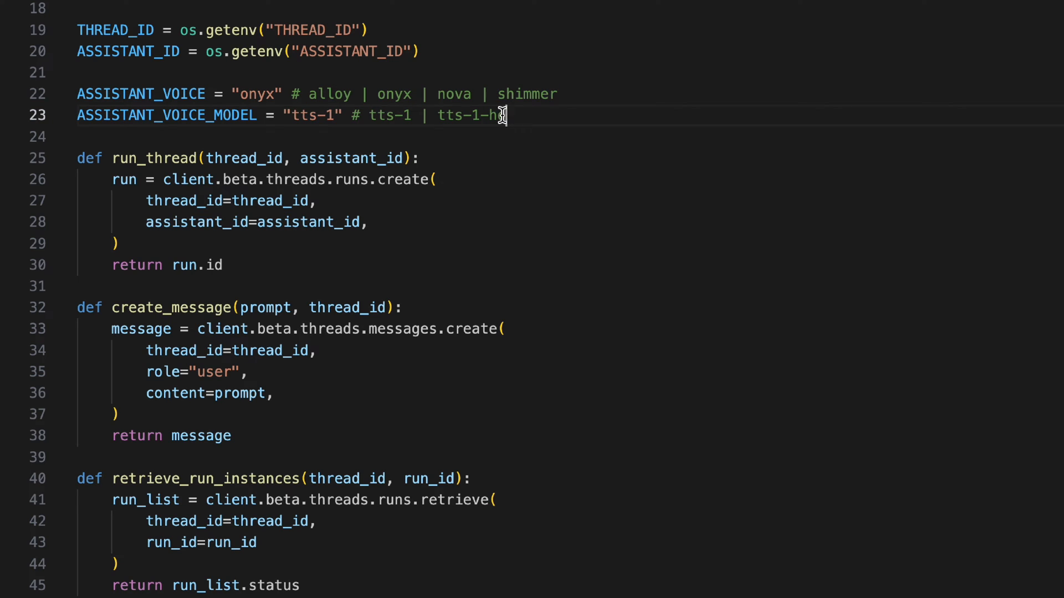
pyautogui.doubleClick(472, 114)
pyautogui.write('-hd')
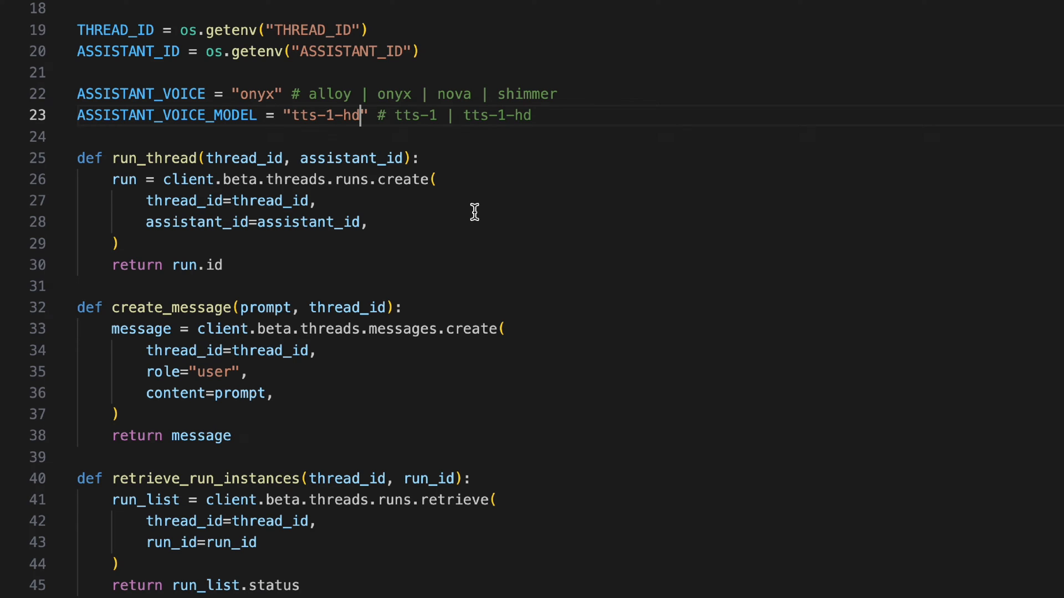
# Step: Scroll down to the speak function after setting ASSISTANT_VOICE_MODEL to tts-1-hd
pyautogui.scroll(-3)
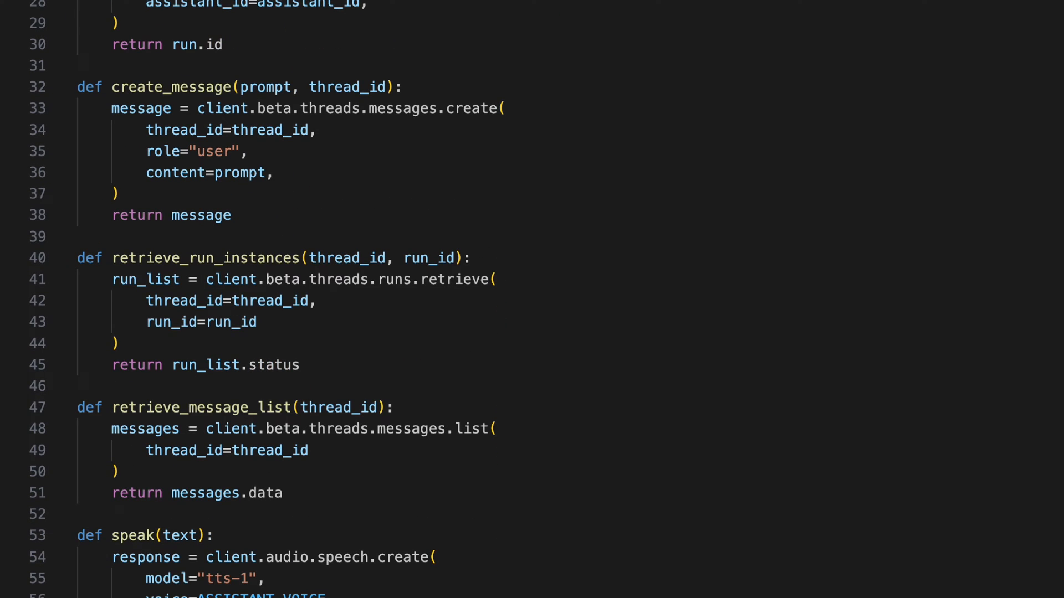
pyautogui.scroll(-3)
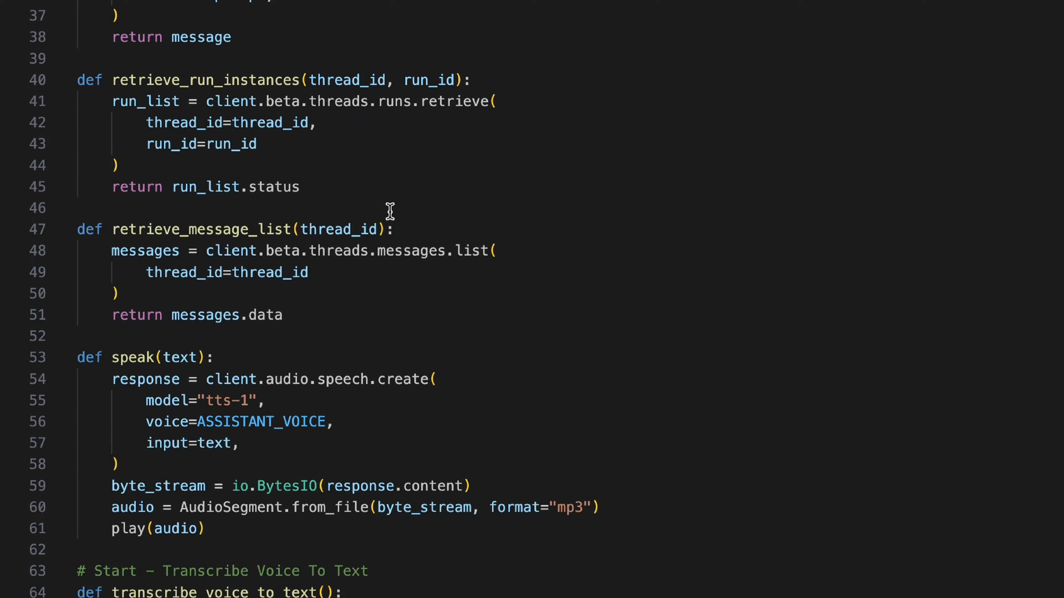
pyautogui.scroll(-3)
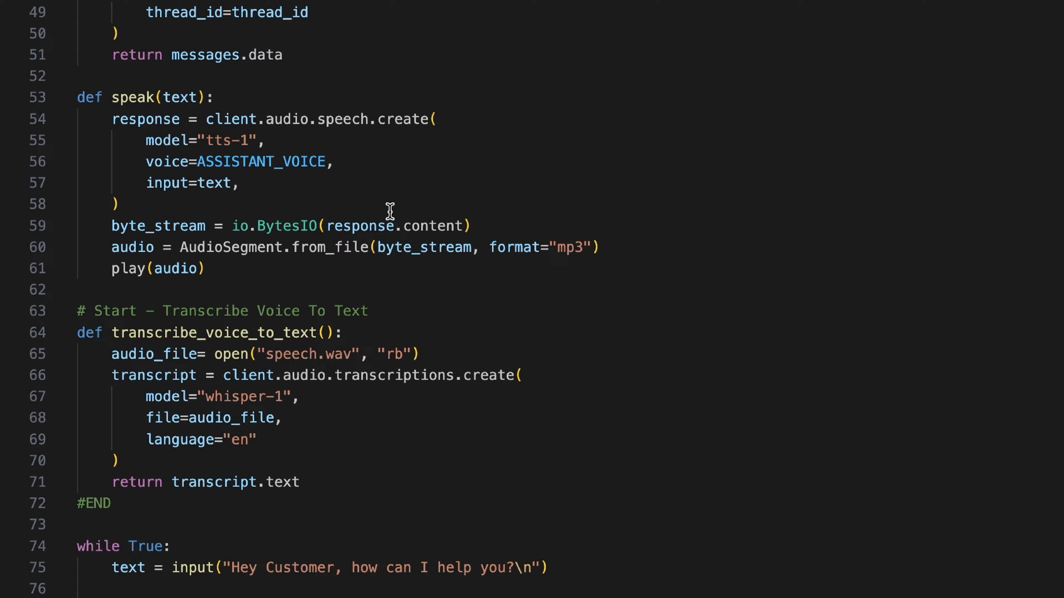
pyautogui.scroll(-3)
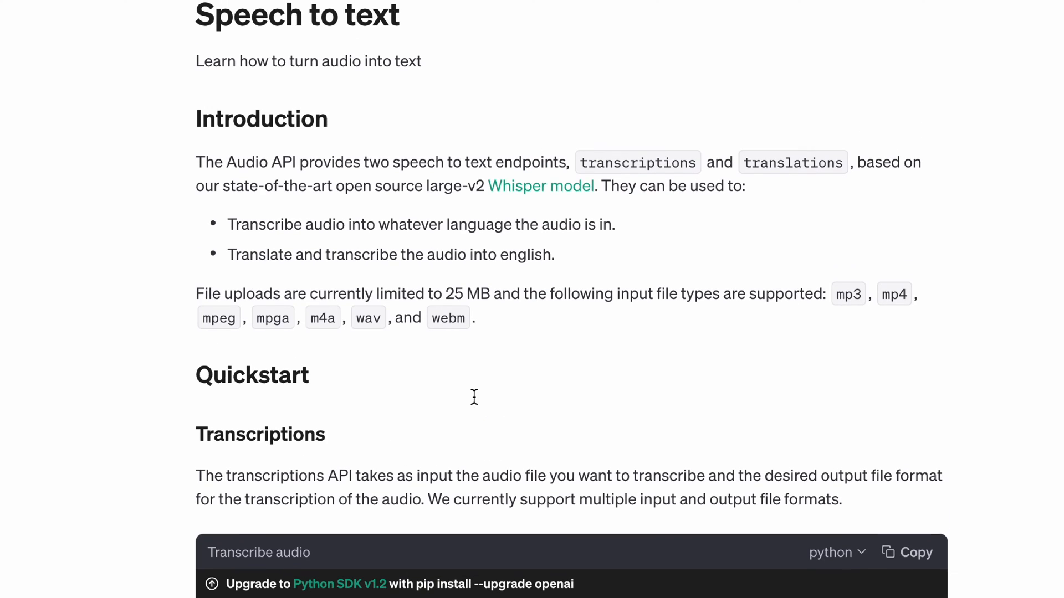
pyautogui.scroll(-3)
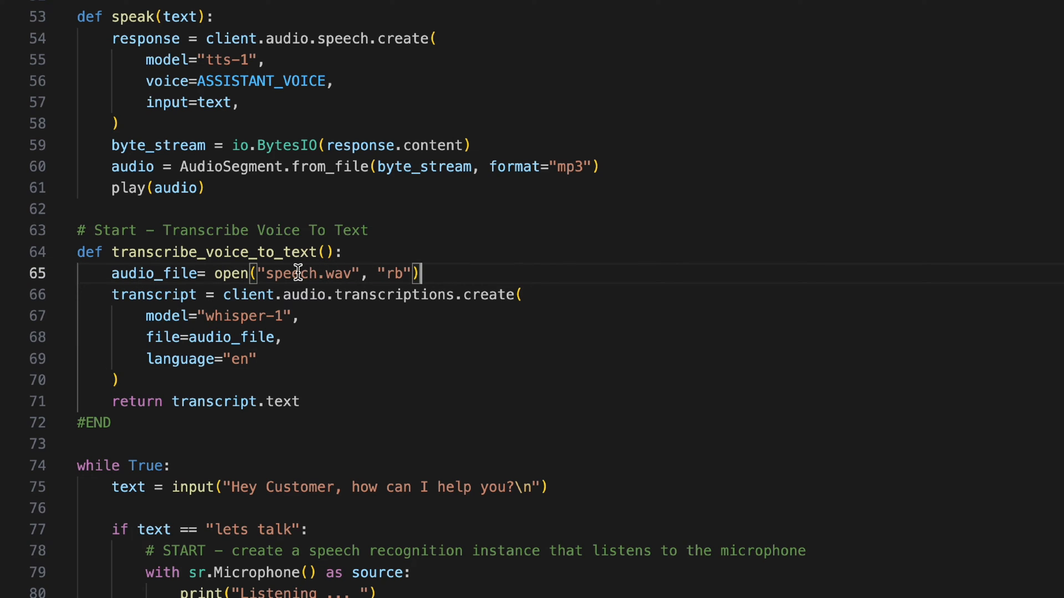
pyautogui.doubleClick(292, 274)
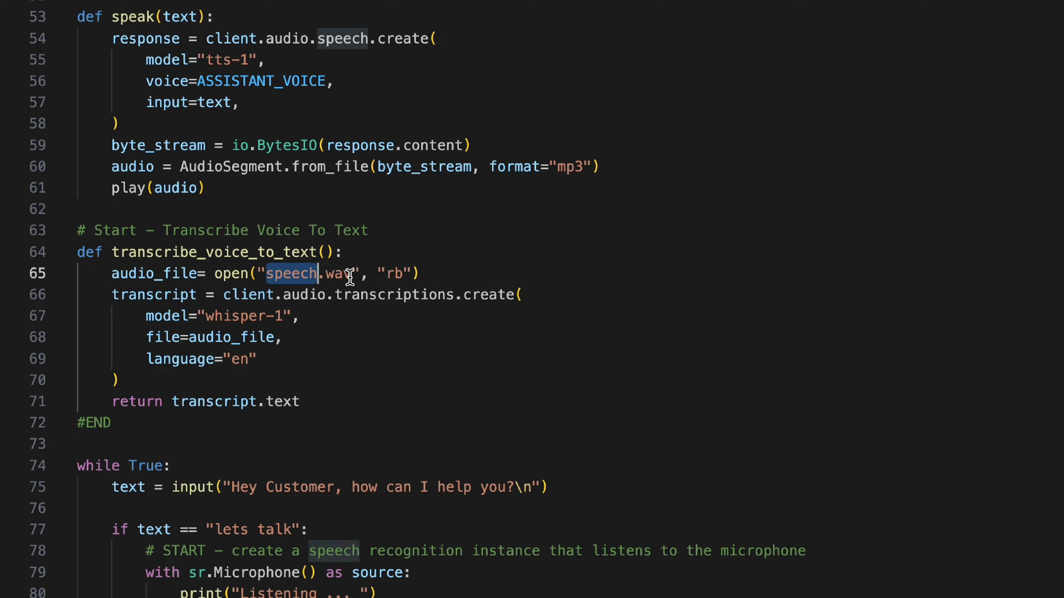
pyautogui.moveTo(426, 262)
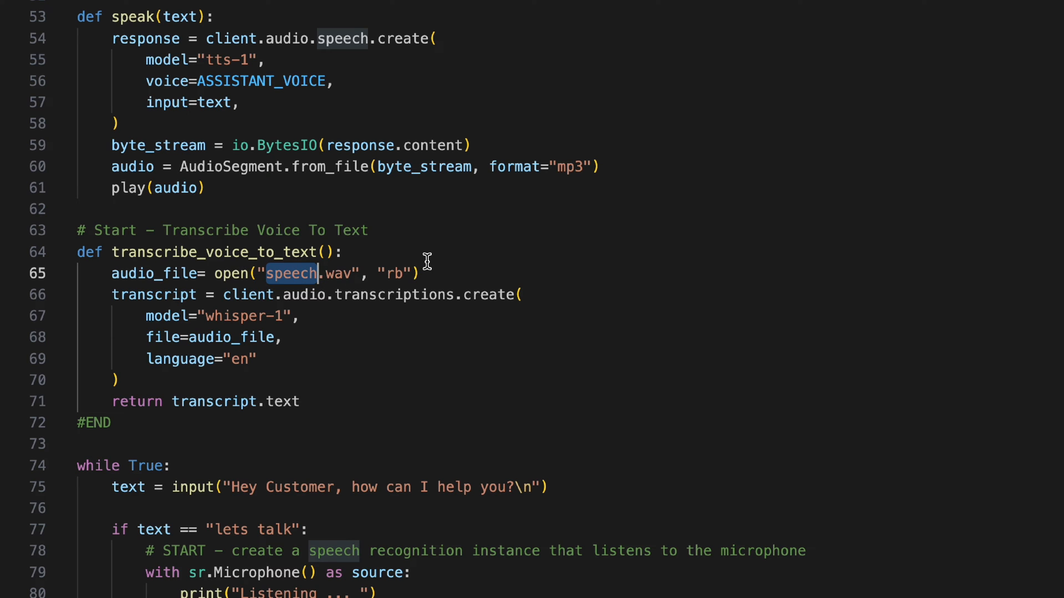
pyautogui.scroll(-3)
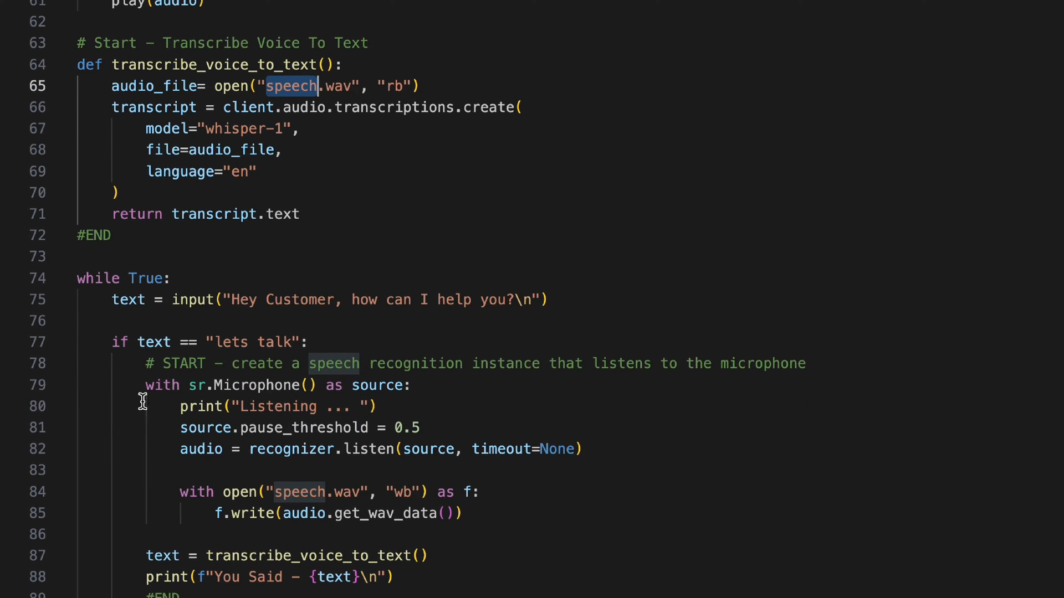
pyautogui.moveTo(214, 214)
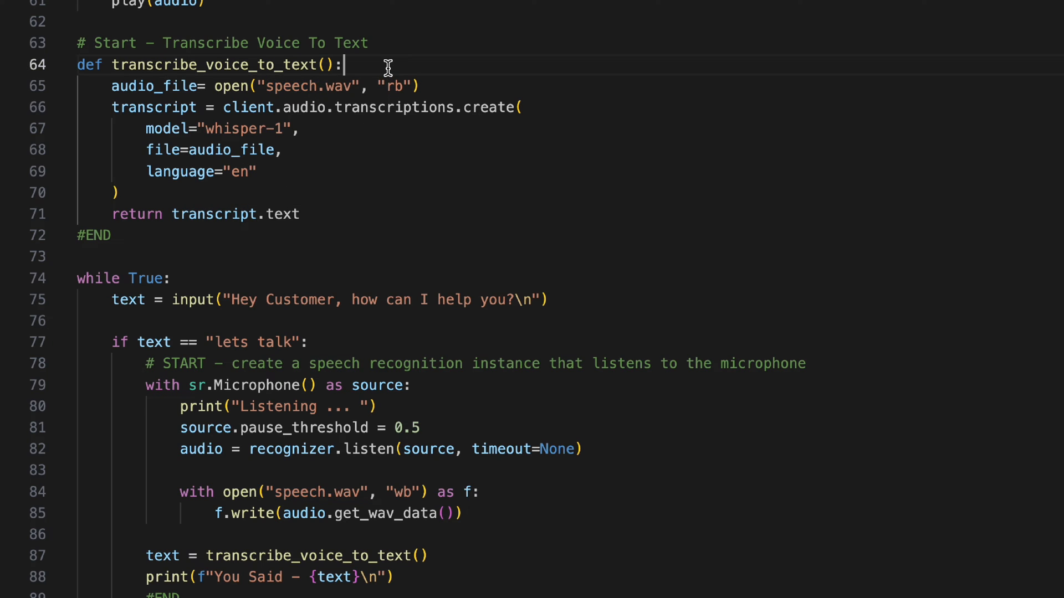
pyautogui.moveTo(143, 93)
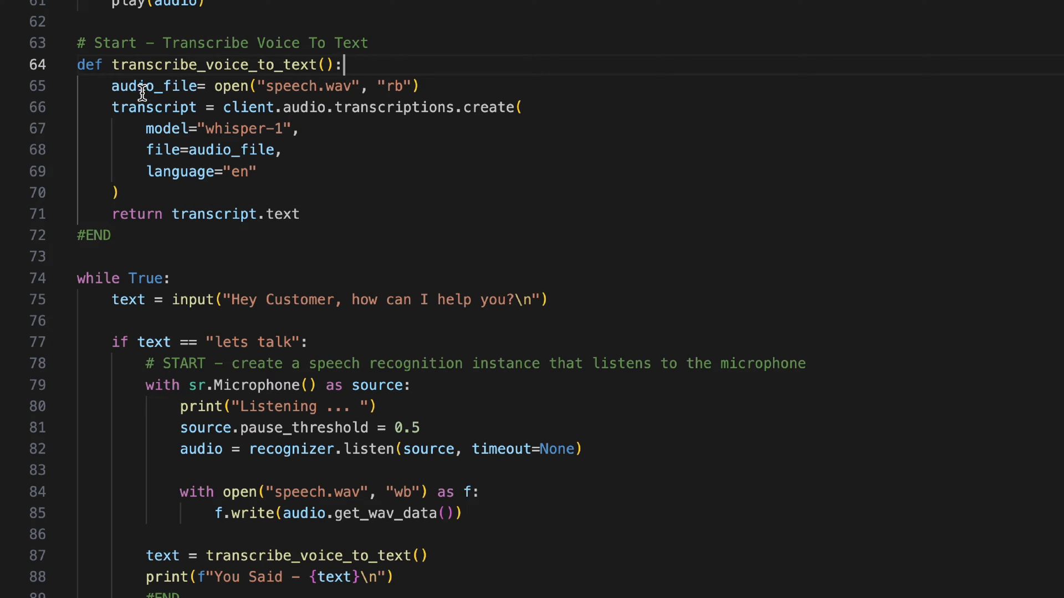
pyautogui.moveTo(112, 107); pyautogui.dragTo(121, 192)
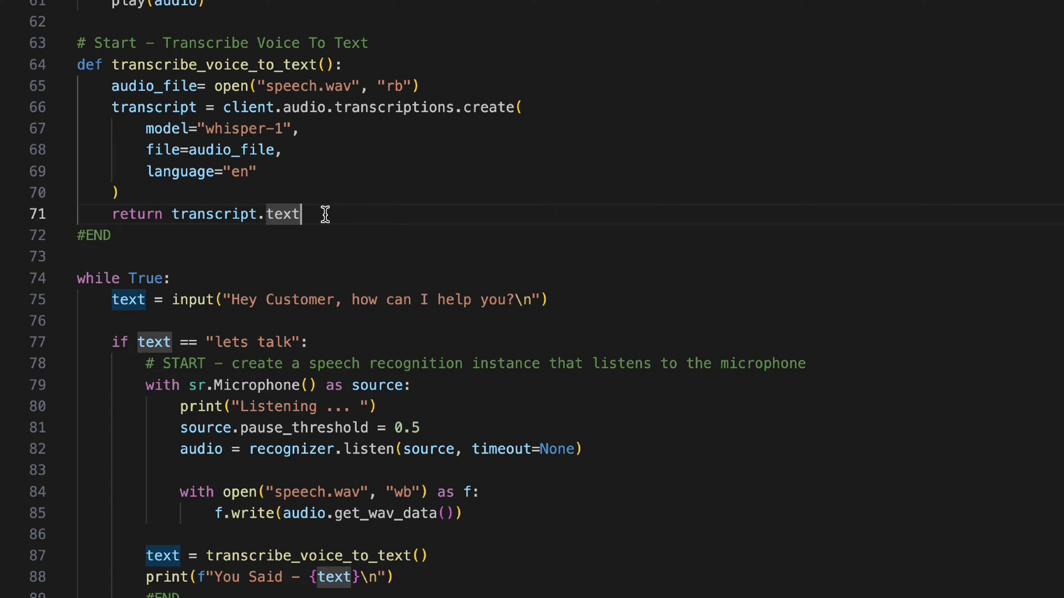
pyautogui.scroll(-3)
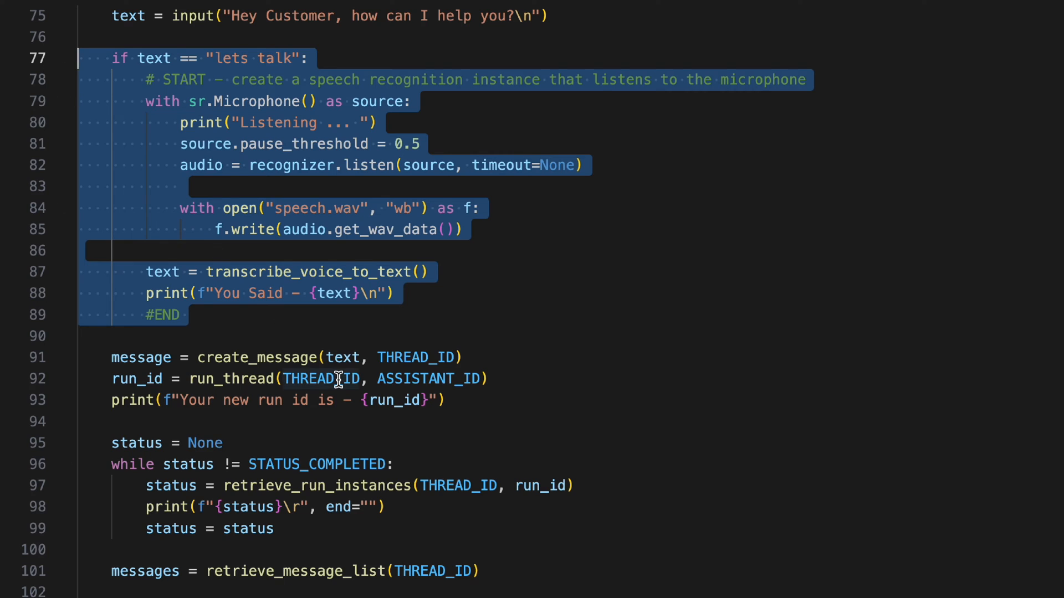
# Step: Walk through the microphone source line and point out the pause threshold setting
pyautogui.scroll(-3)
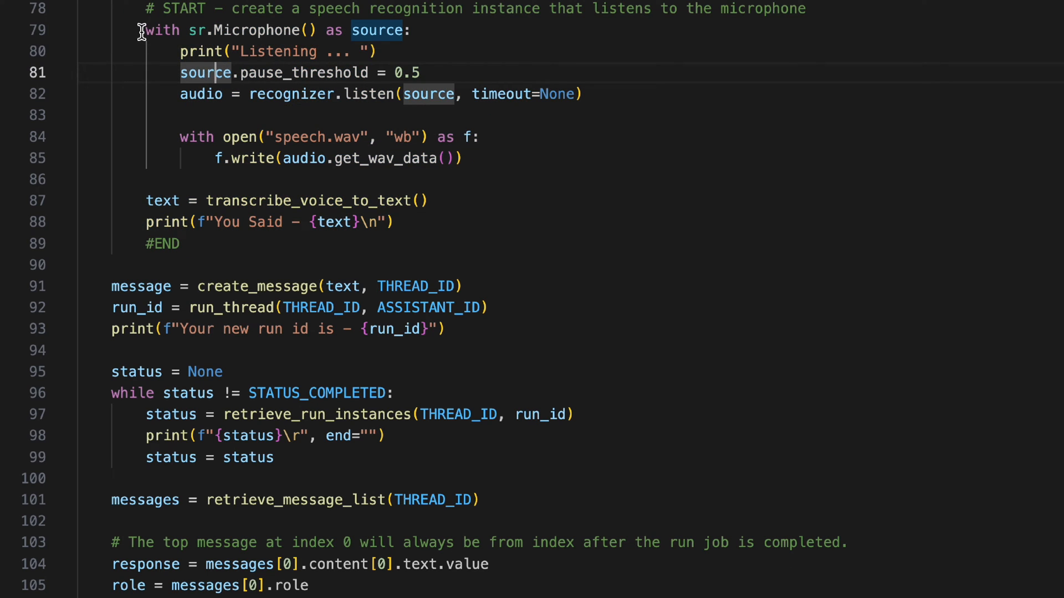
pyautogui.tripleClick(272, 30)
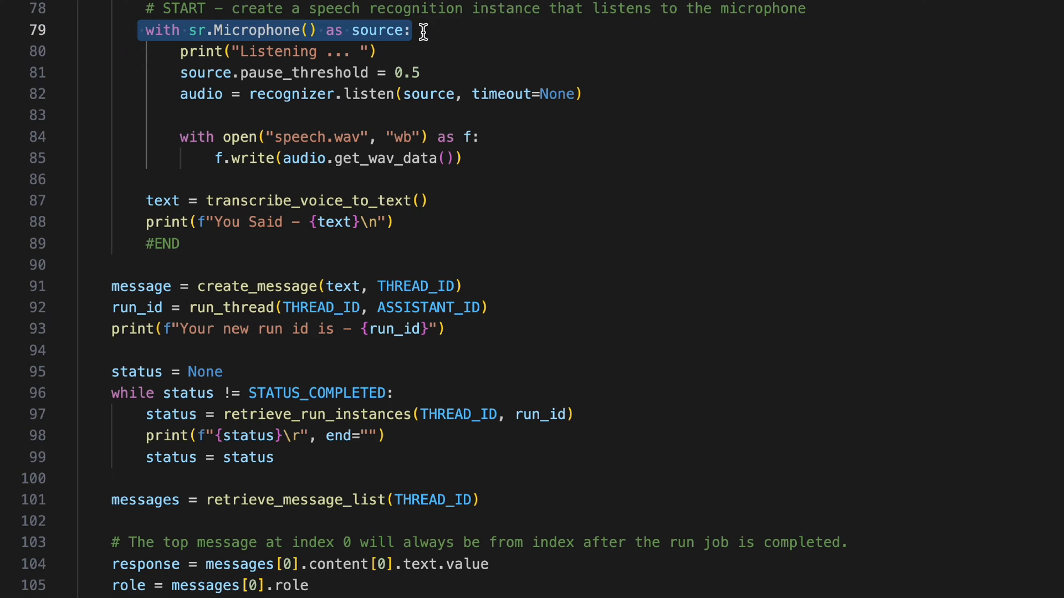
pyautogui.click(416, 30)
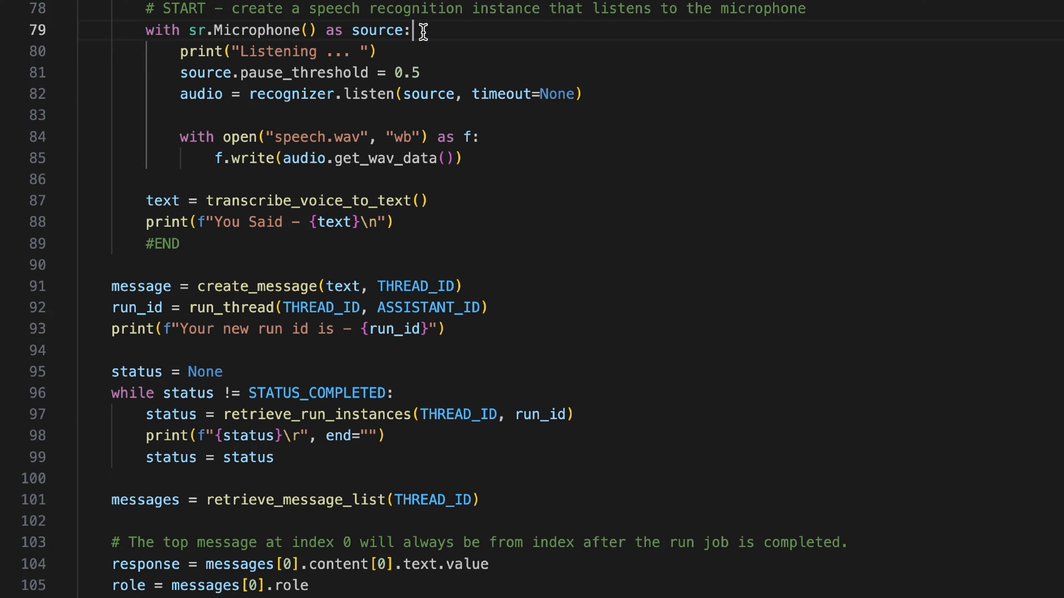
pyautogui.moveTo(414, 30); pyautogui.dragTo(343, 51)
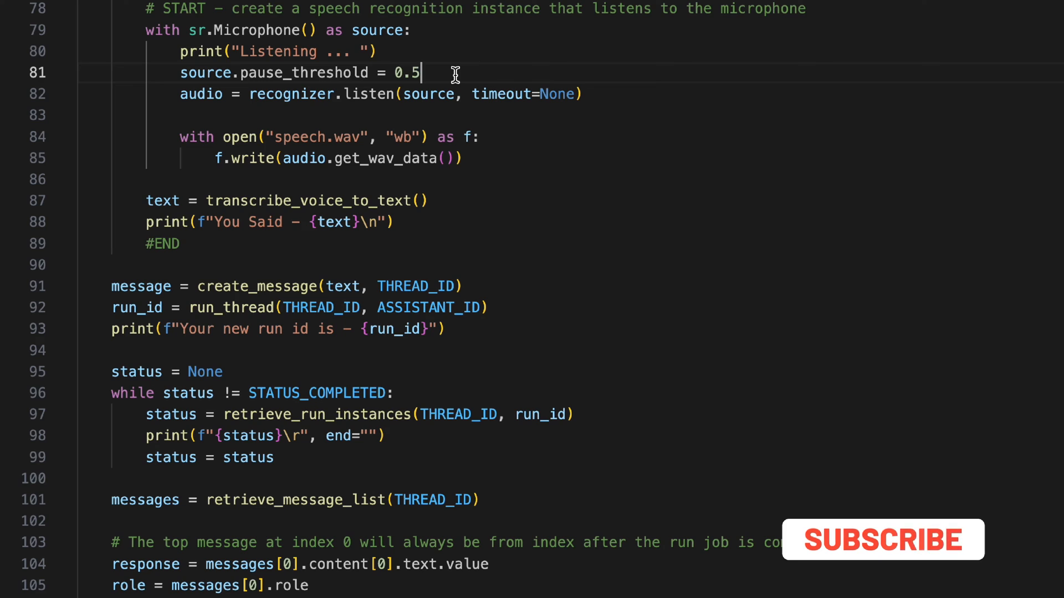
pyautogui.click(882, 540)
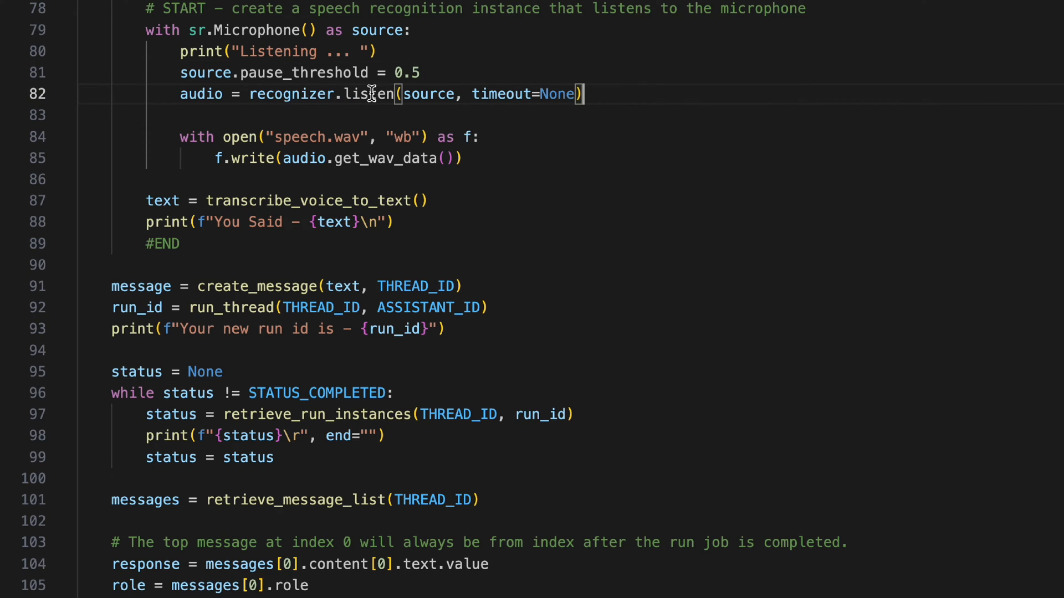
# Step: Highlight the recognizer's listen call and the recorded audio variable
pyautogui.doubleClick(370, 93)
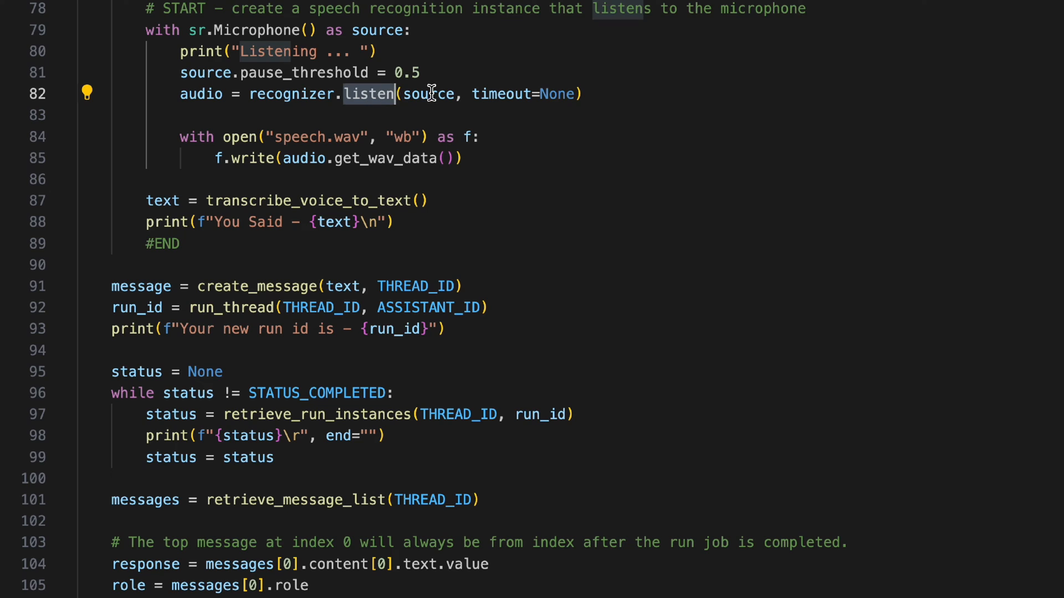
pyautogui.doubleClick(429, 93)
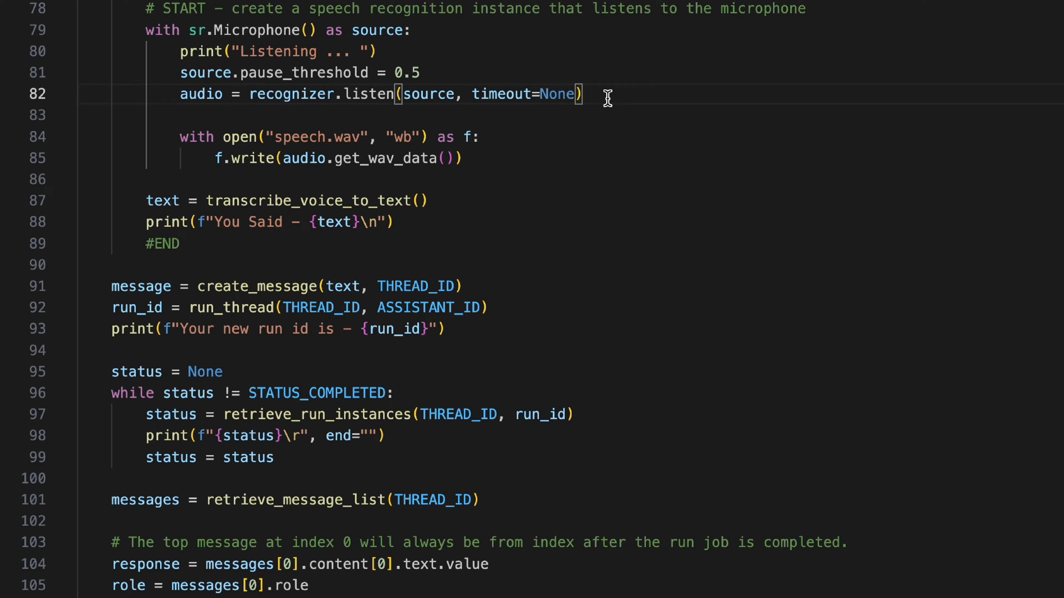
pyautogui.moveTo(536, 130)
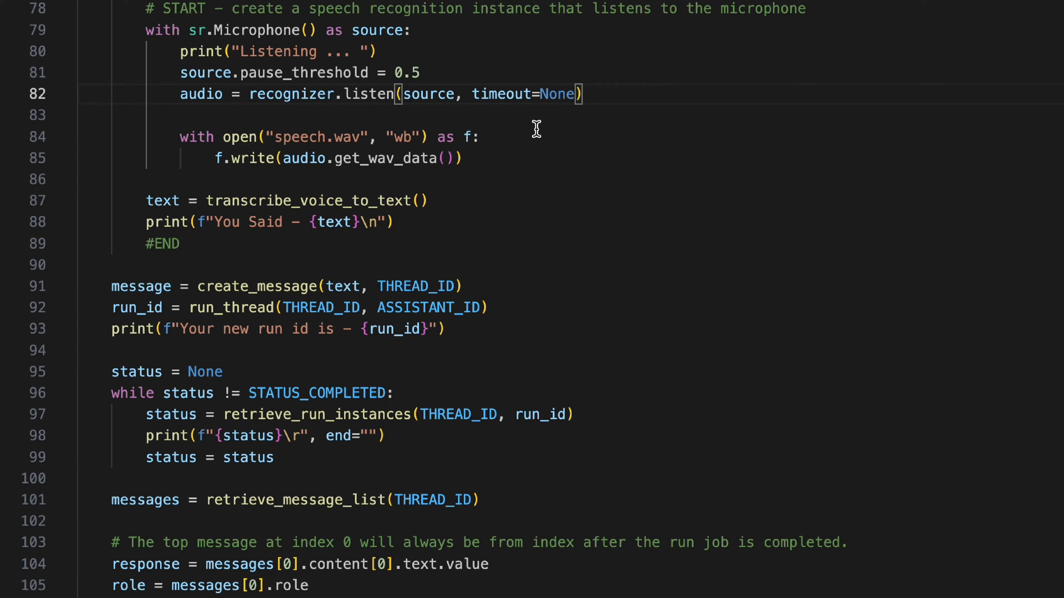
pyautogui.moveTo(204, 93)
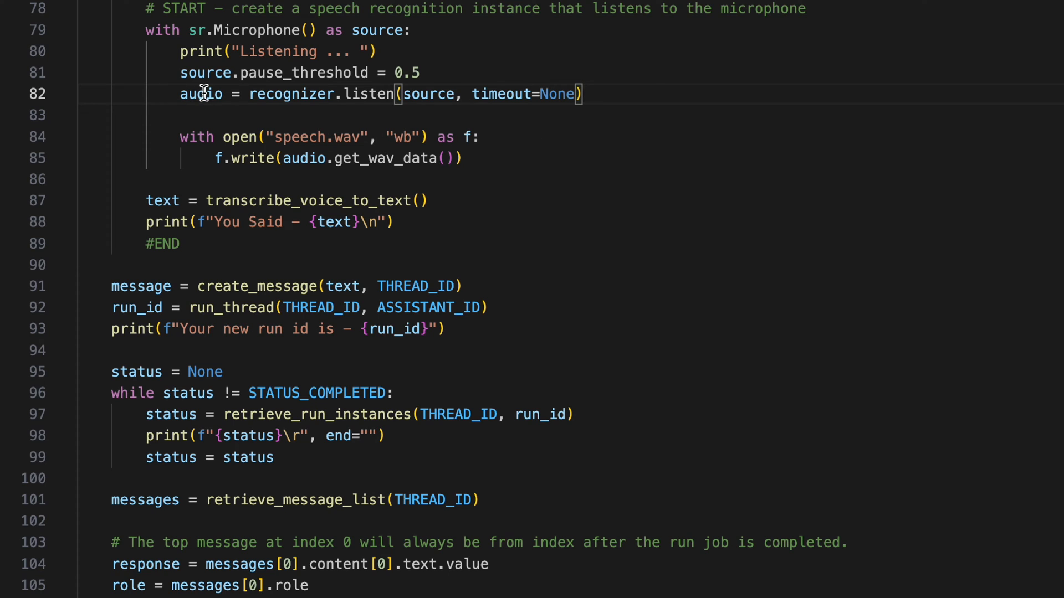
pyautogui.doubleClick(200, 94)
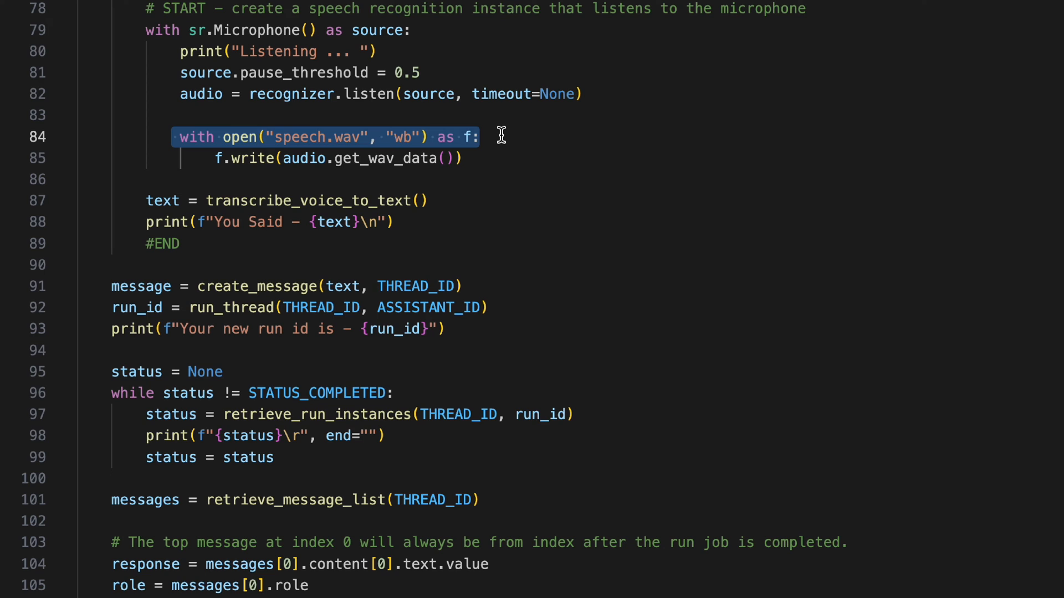
pyautogui.moveTo(464, 136)
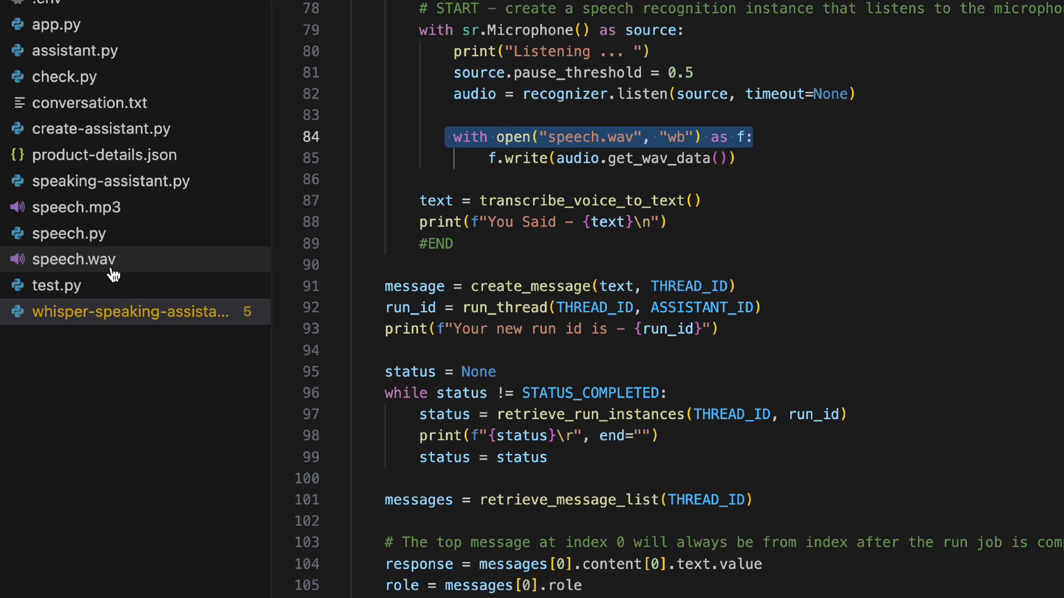
# Step: Delete speech.wav from the Explorer, confirming Move to Trash
pyautogui.rightClick(73, 259)
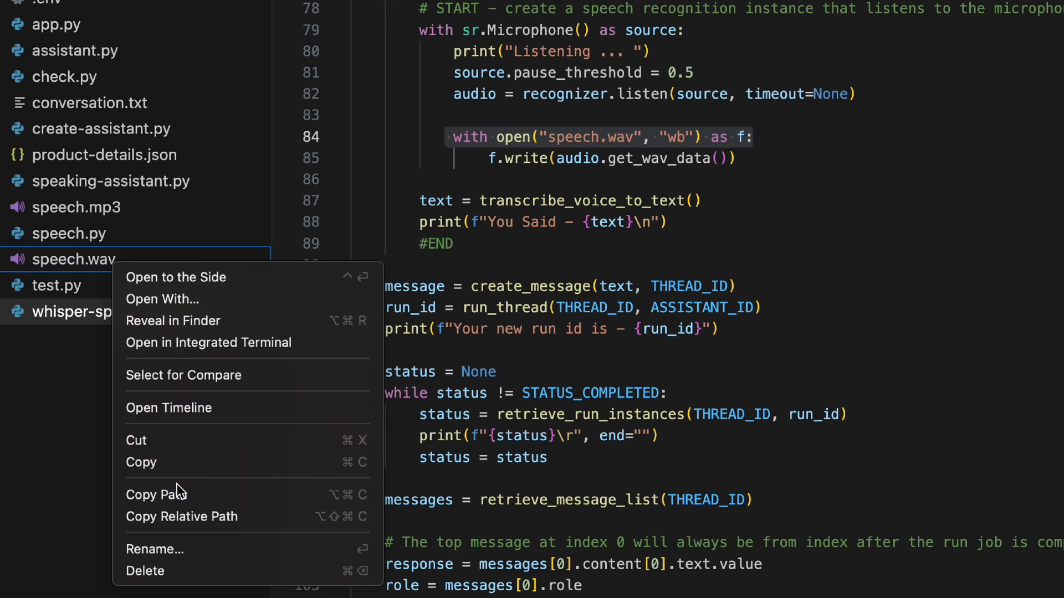
pyautogui.click(144, 570)
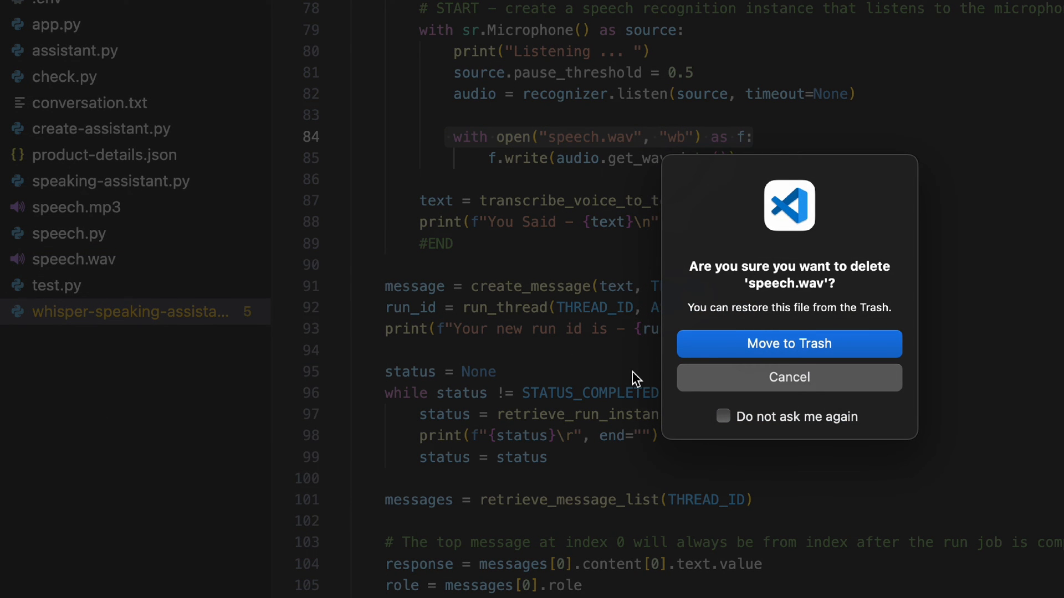
pyautogui.click(788, 344)
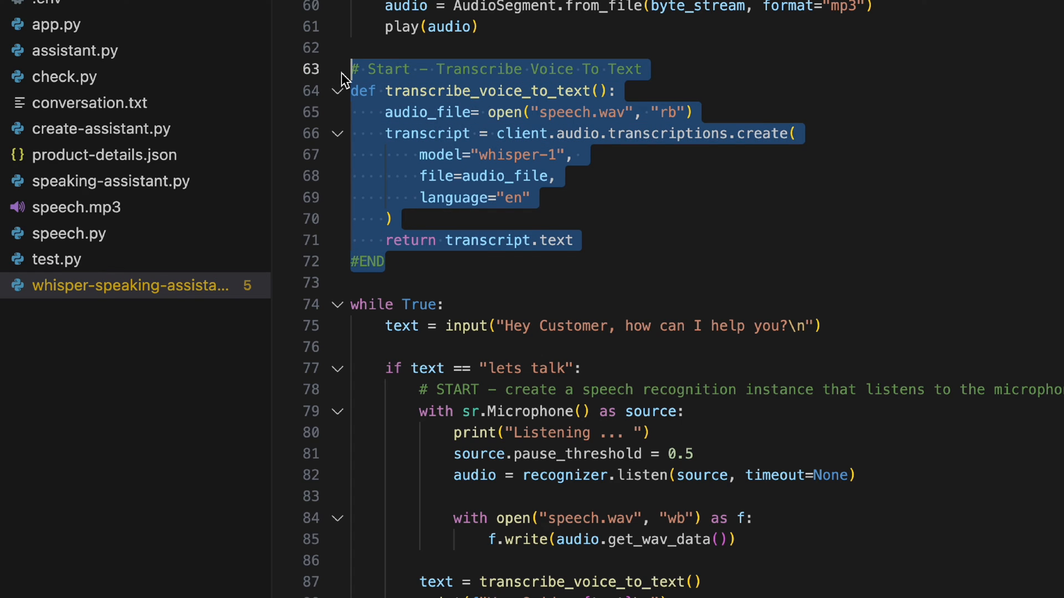
# Step: Scroll to the transcribe_voice_to_text() call and switch to the Terminal app
pyautogui.scroll(-3)
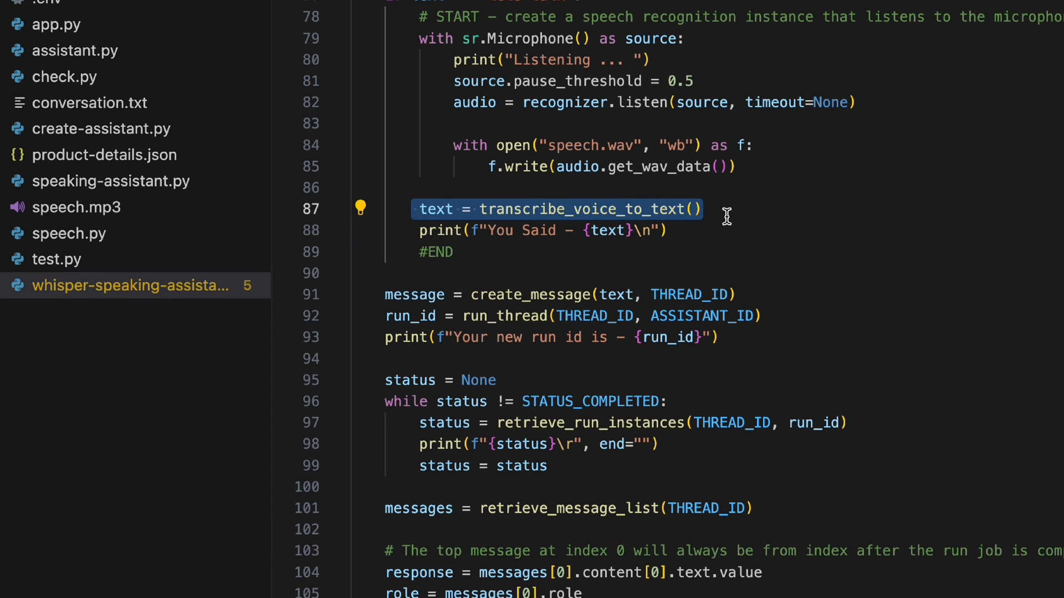
pyautogui.click(668, 230)
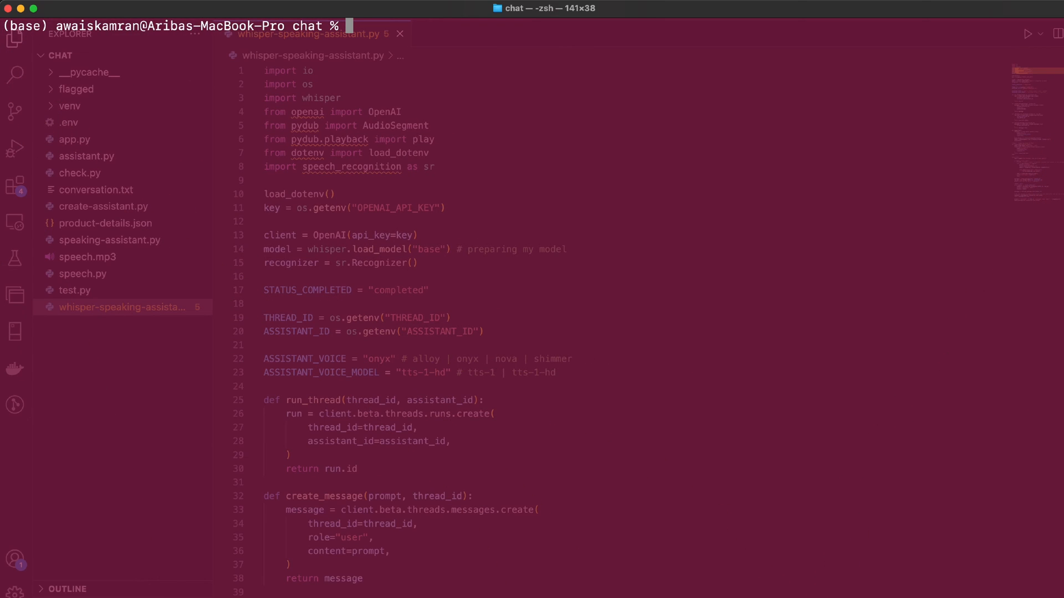
# Step: Run 'python whisper-speaking-assistant.py' and enter 'lets talk' to start asking product questions
pyautogui.write('python whisper-speaking-assistant.py')
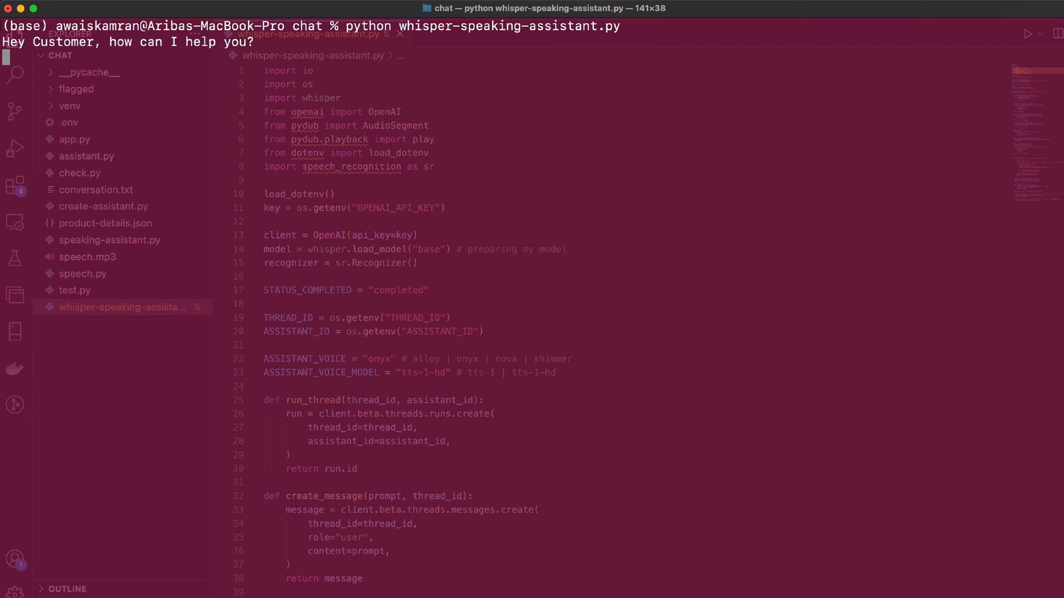
pyautogui.write('lets talk')
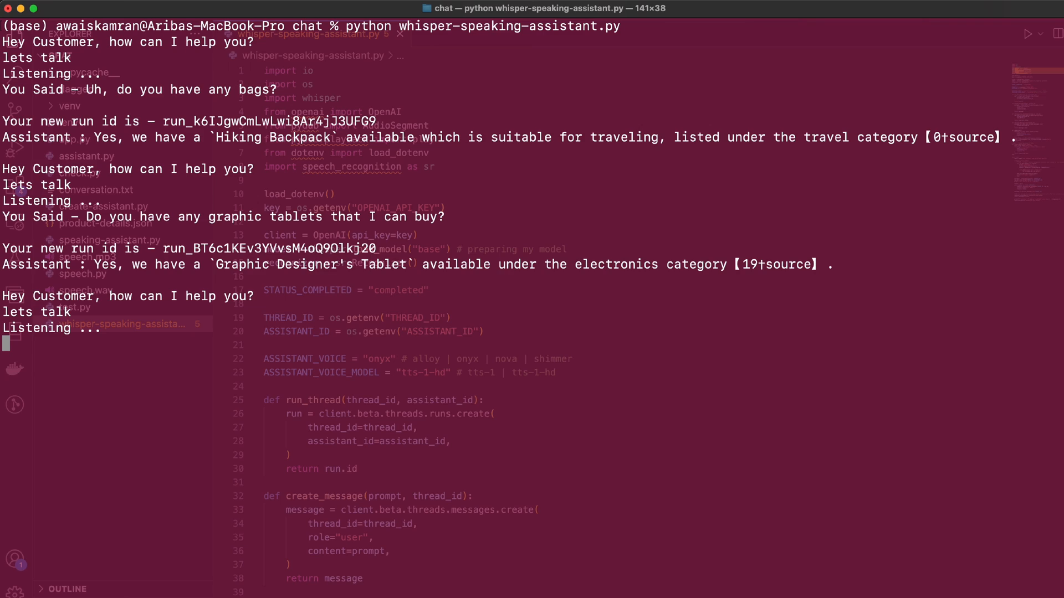
pyautogui.moveTo(473, 498)
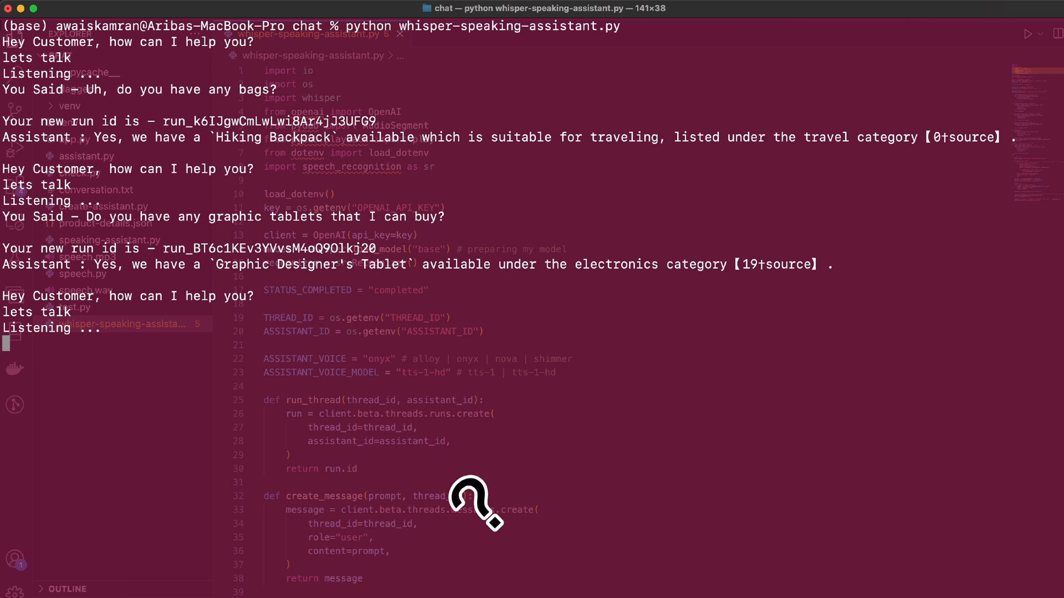